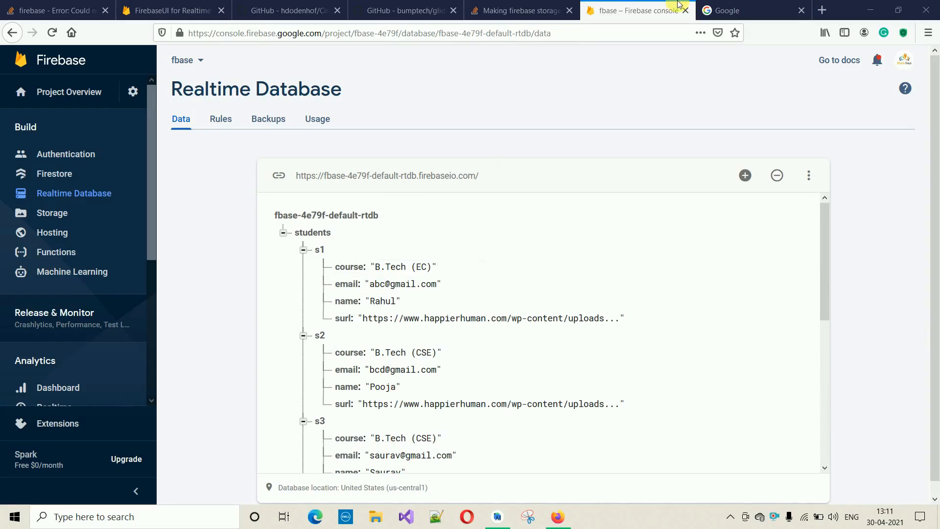
- Search Google for "firebase" and follow the result to the Firebase homepage
left_click(727, 10)
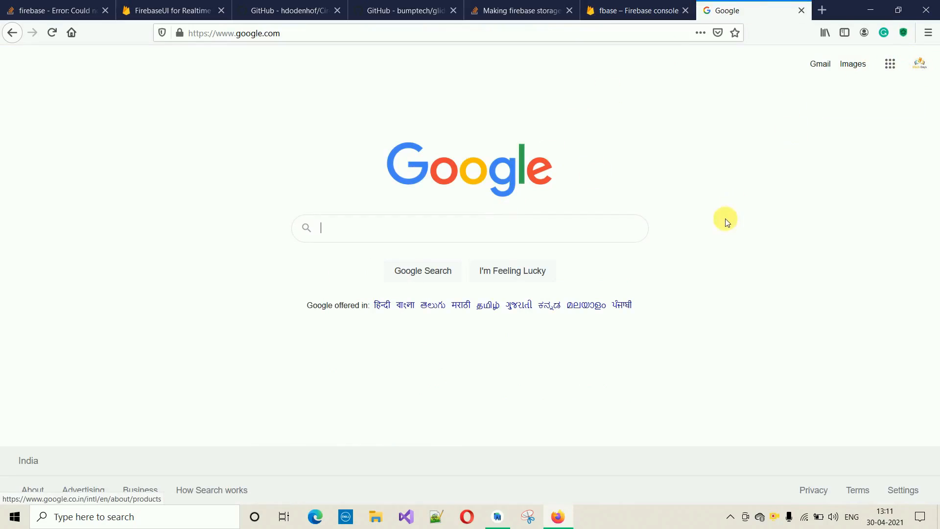
left_click(469, 227)
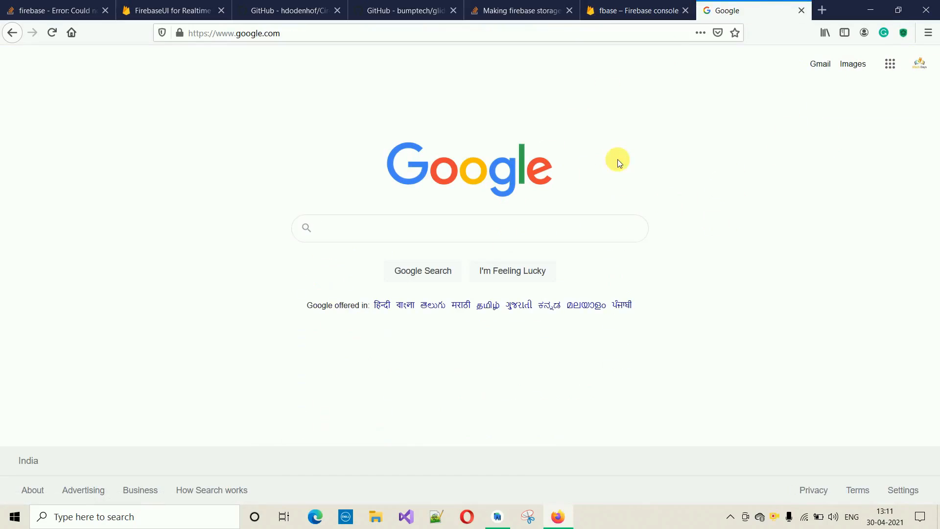
left_click(469, 229)
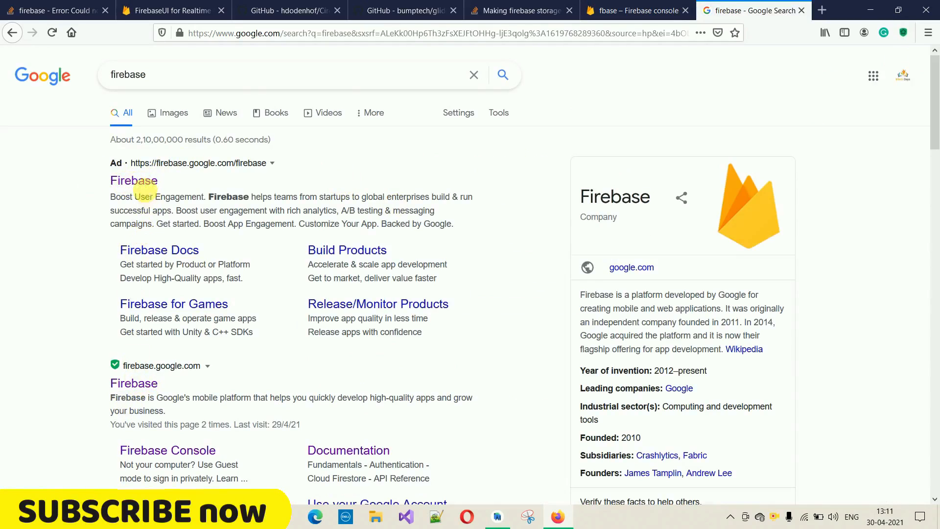
left_click(134, 180)
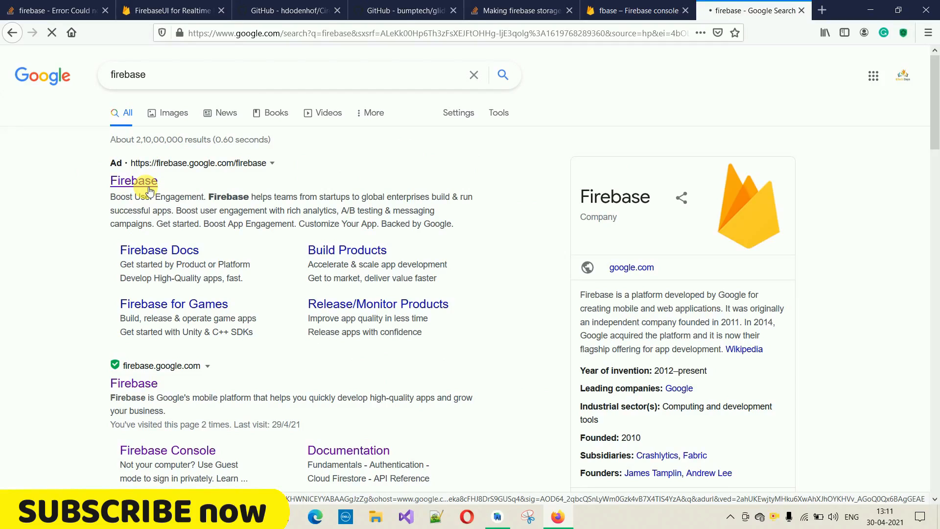
left_click(135, 180)
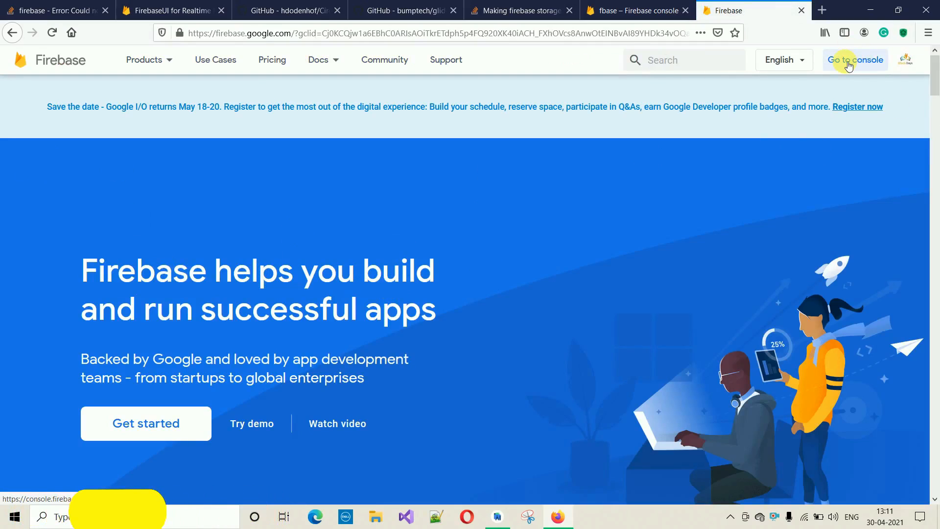
- Go to the Firebase console listing the existing projects
left_click(853, 60)
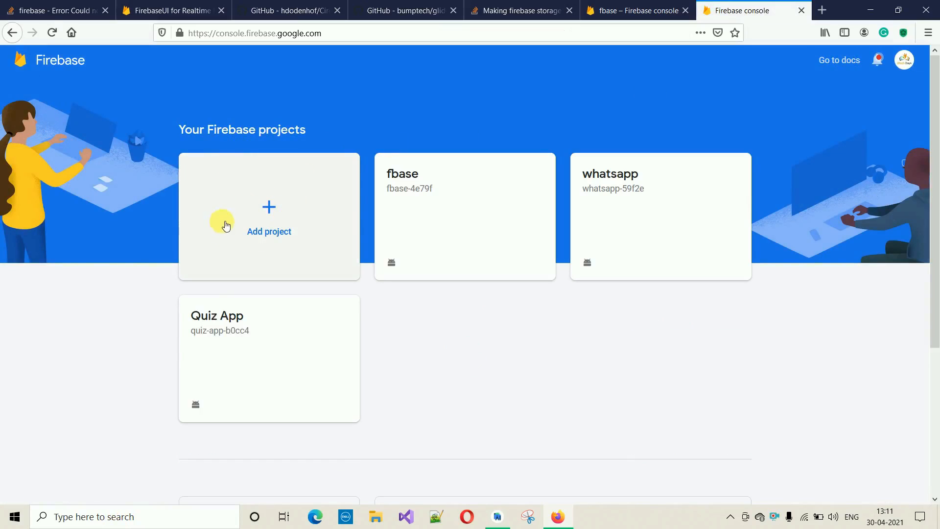
mouse_move(358, 342)
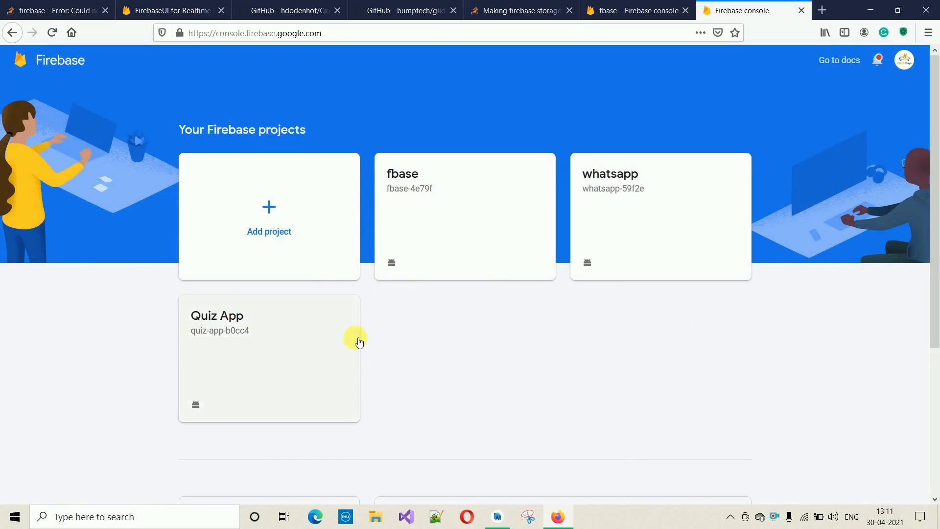
mouse_move(284, 274)
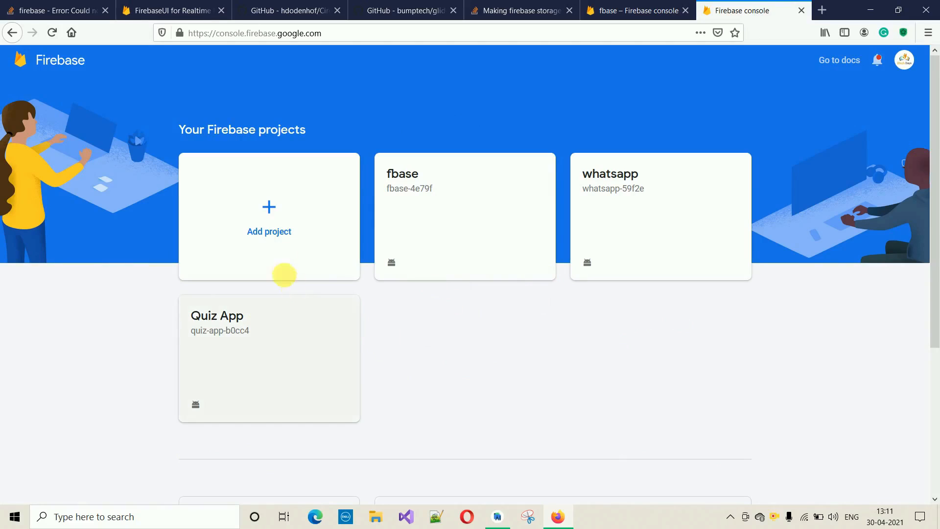
- Create a new Firebase project named "testproject" with Google Analytics disabled
left_click(268, 215)
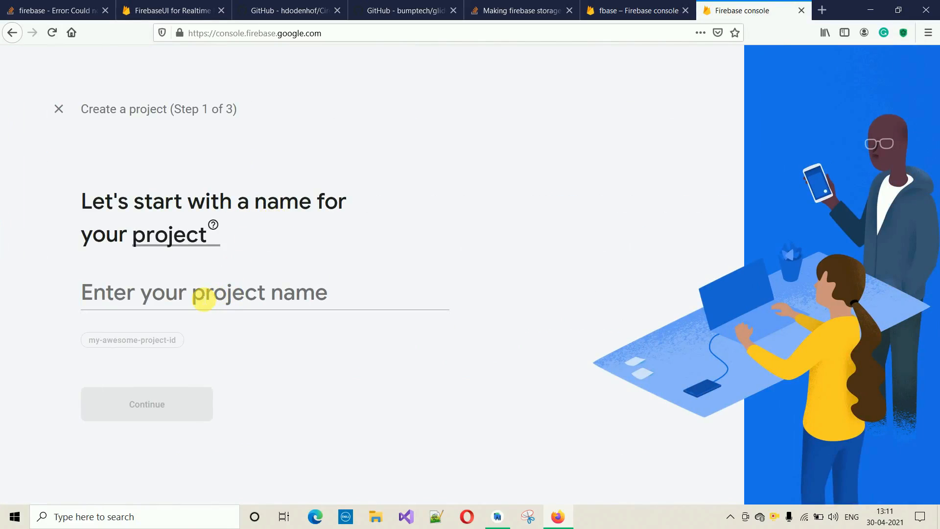
type("testpro")
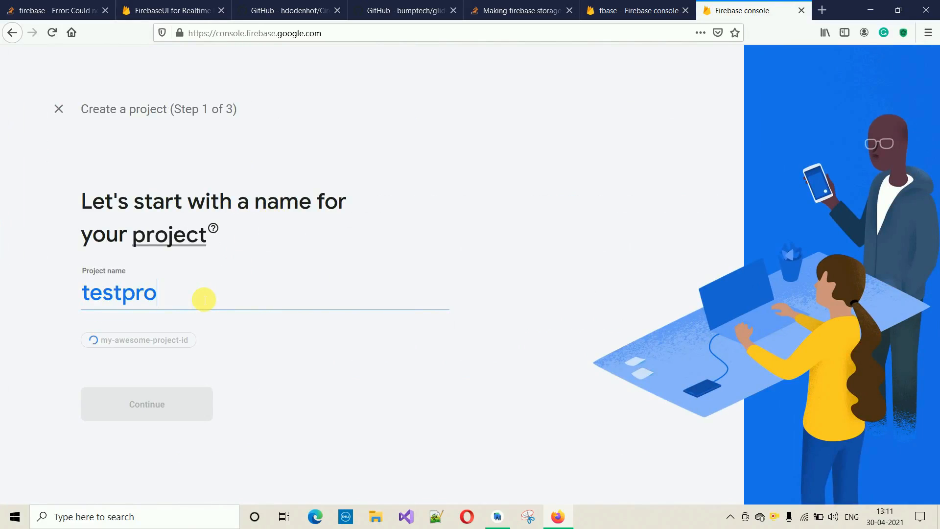
type("ject")
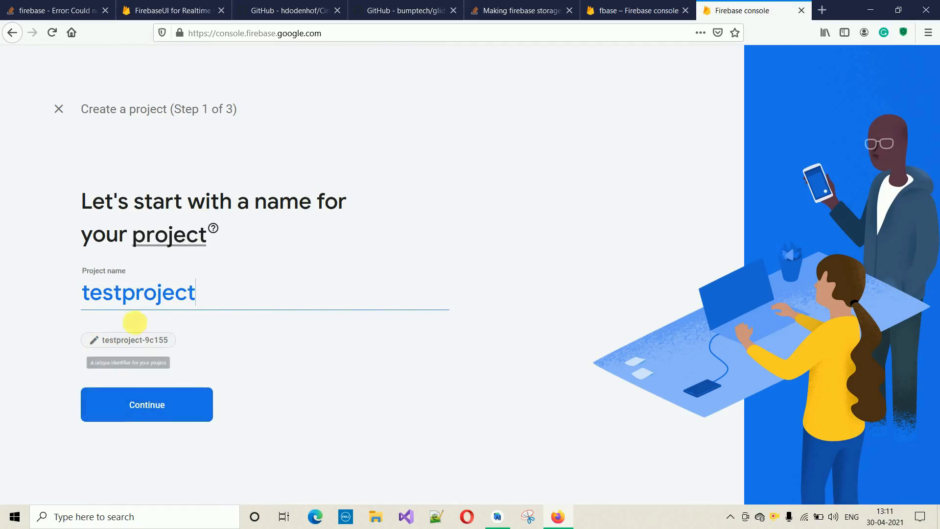
left_click(146, 405)
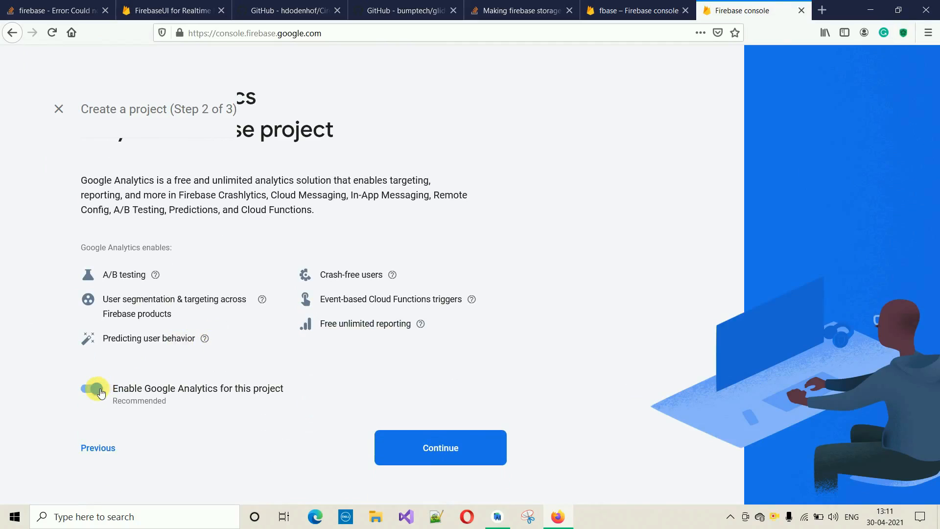
left_click(91, 389)
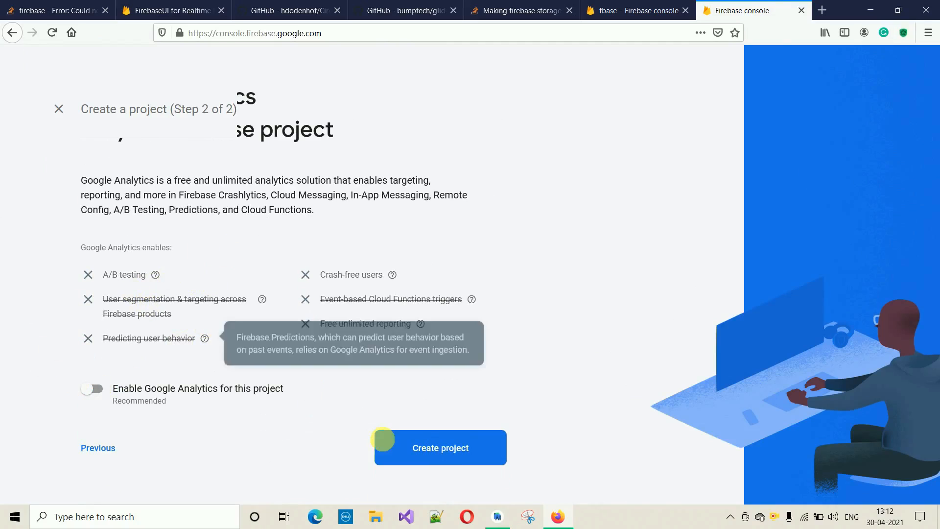
left_click(440, 447)
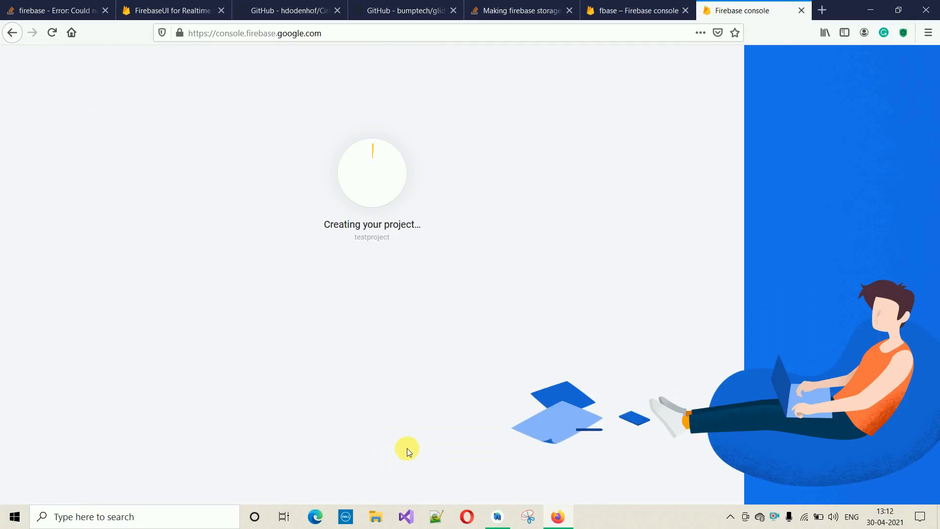
mouse_move(482, 205)
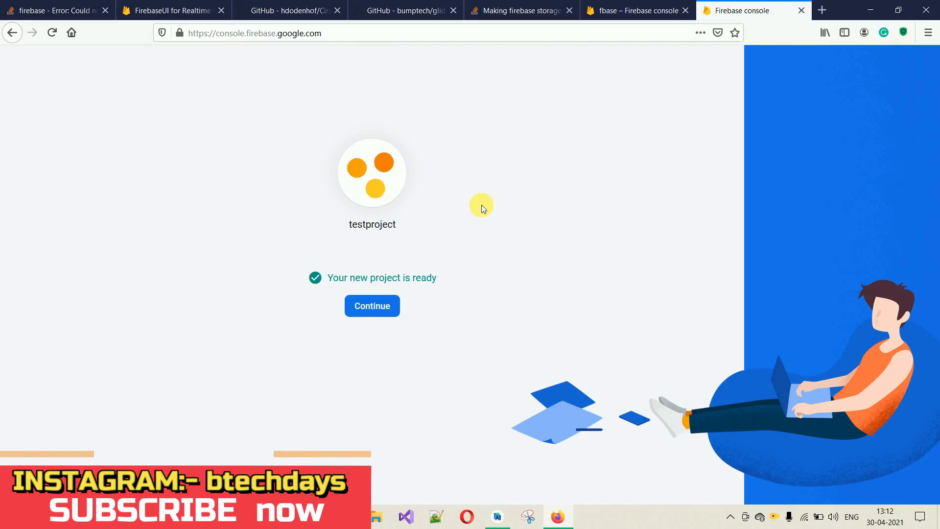
- Enter the ready testproject and navigate to its Realtime Database section
left_click(372, 305)
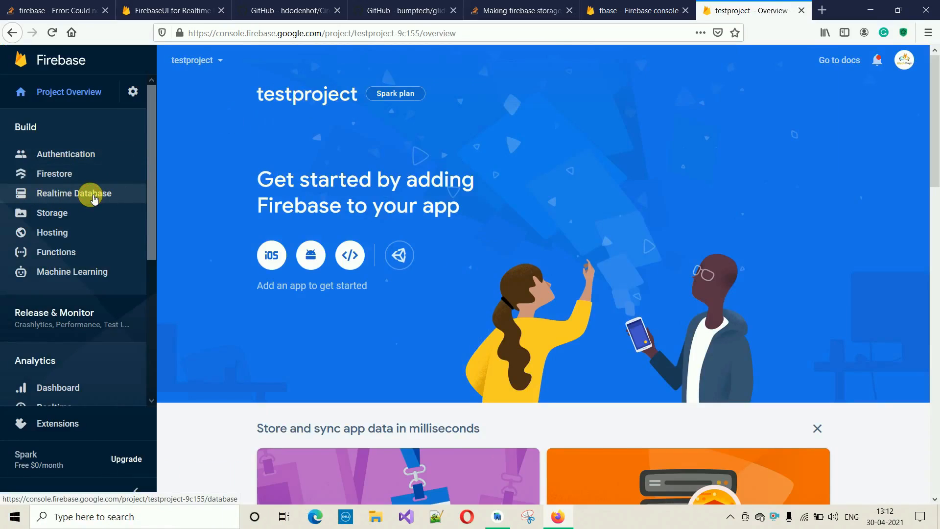
left_click(74, 192)
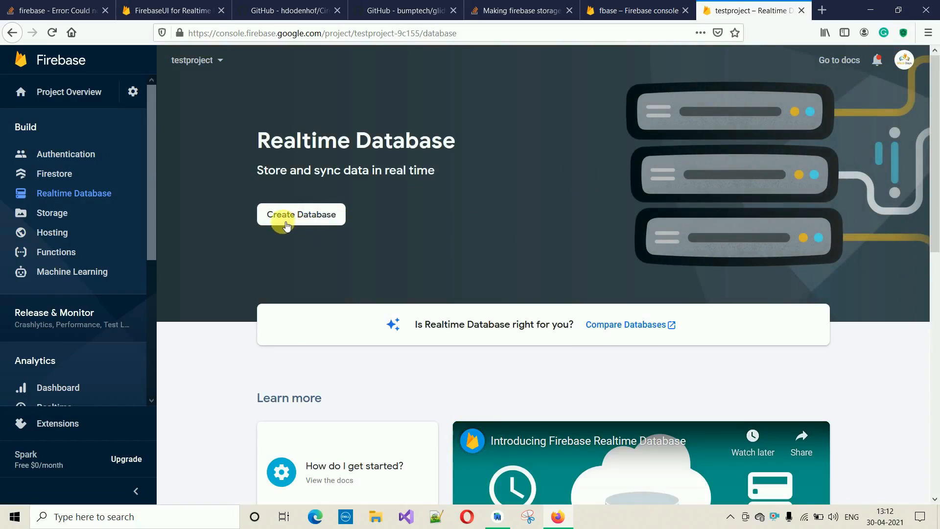
mouse_move(344, 225)
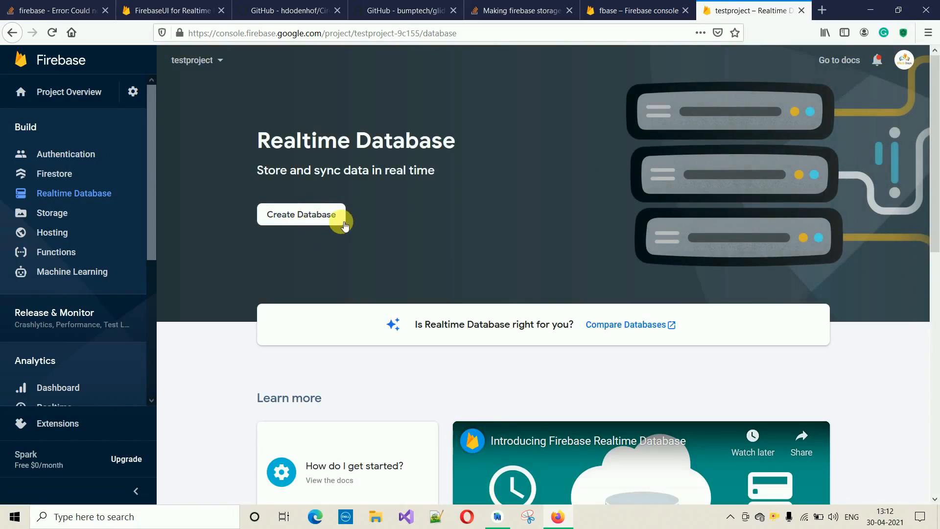
mouse_move(395, 222)
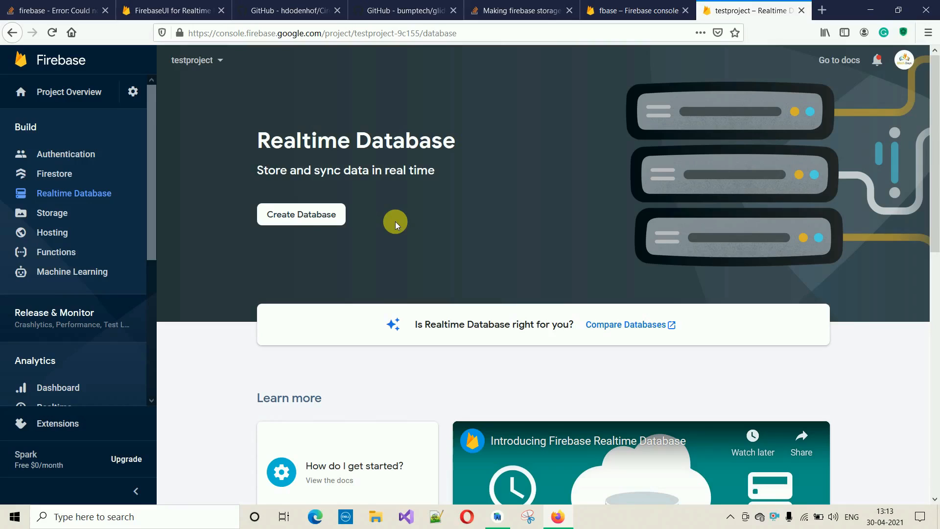
- Create a Realtime Database in us-central1 started in locked mode
left_click(301, 215)
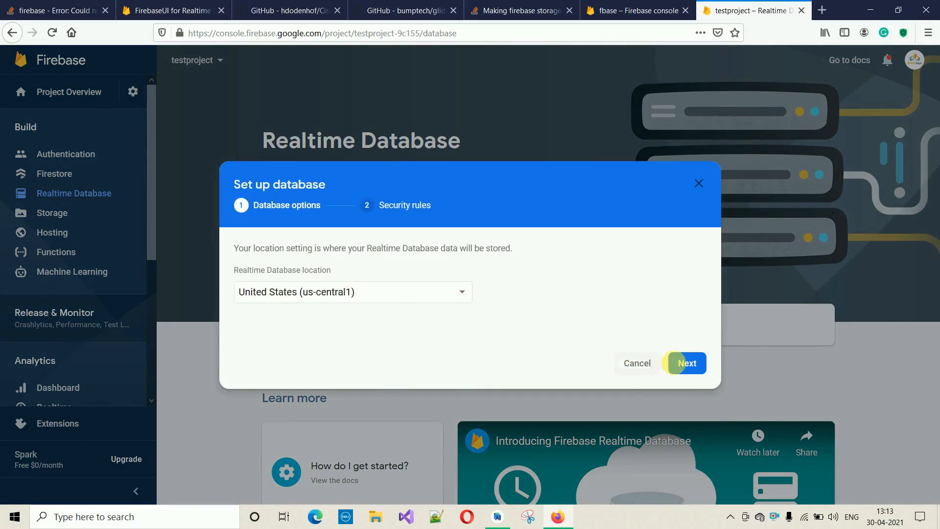
left_click(686, 362)
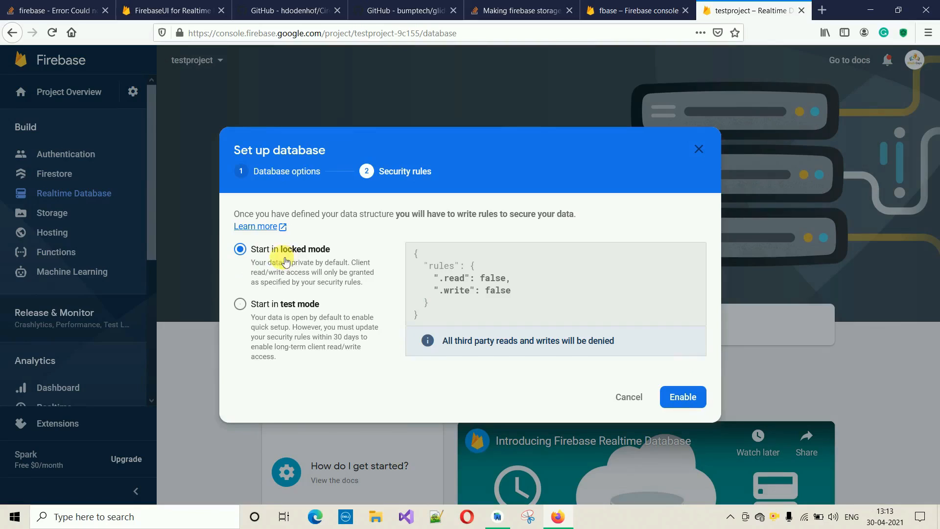
mouse_move(306, 310)
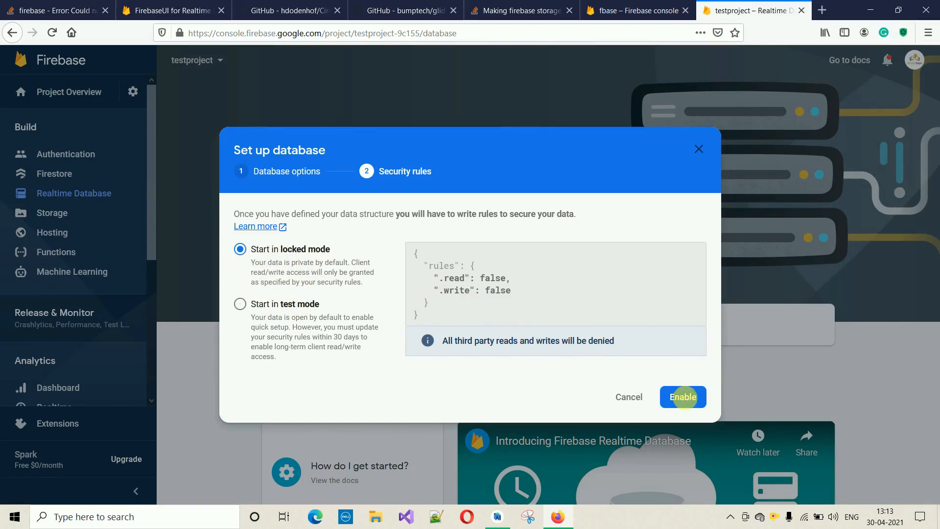
left_click(682, 396)
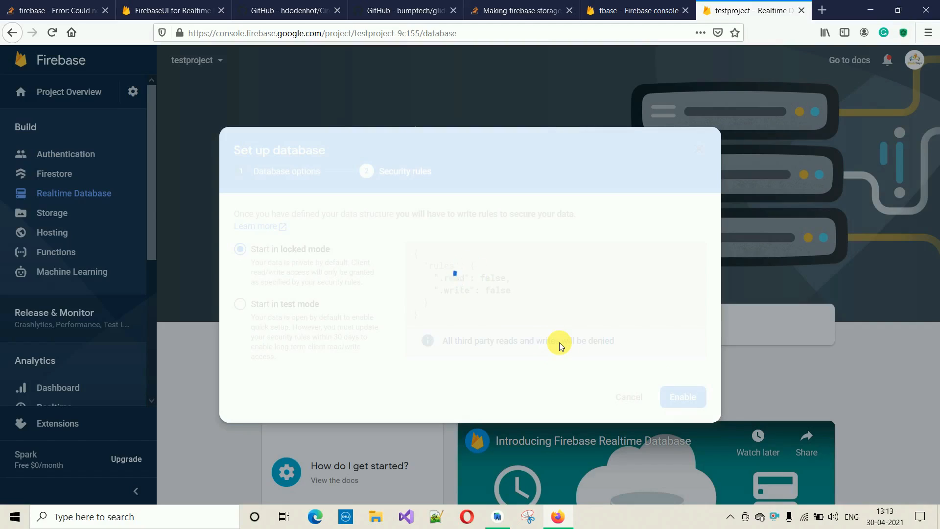
left_click(682, 397)
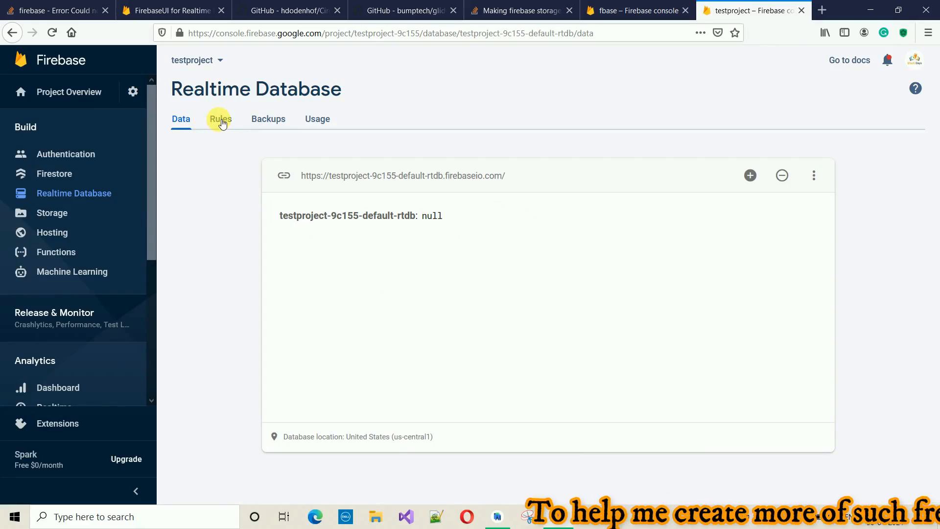
- Set the database rules' .read and .write to true and publish them
left_click(219, 119)
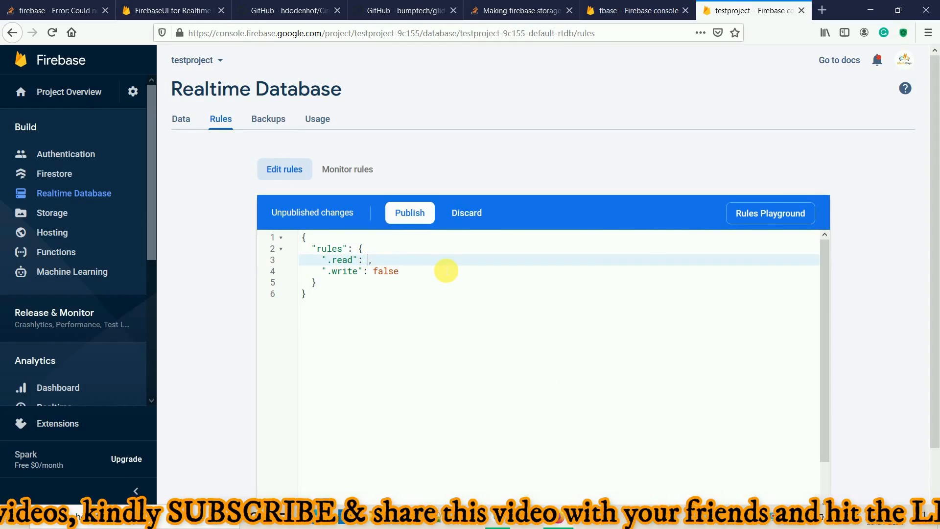
type("true")
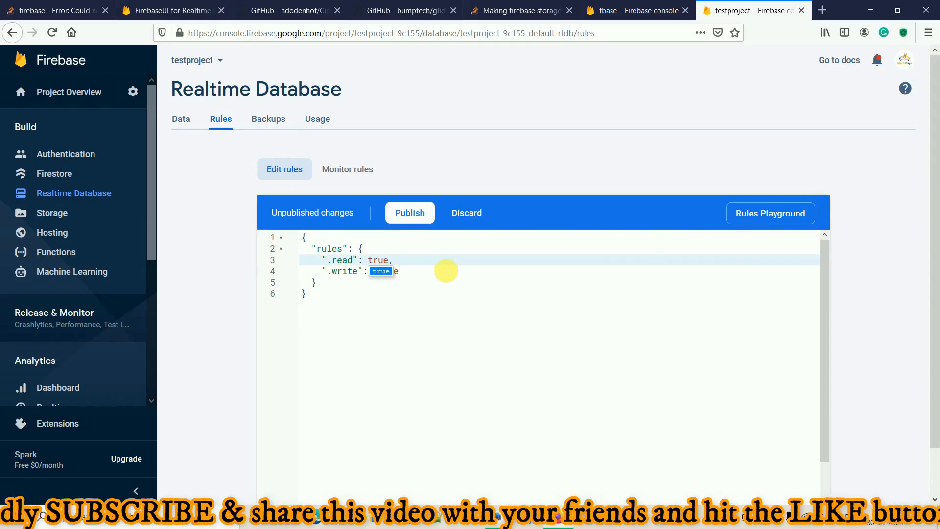
type("t")
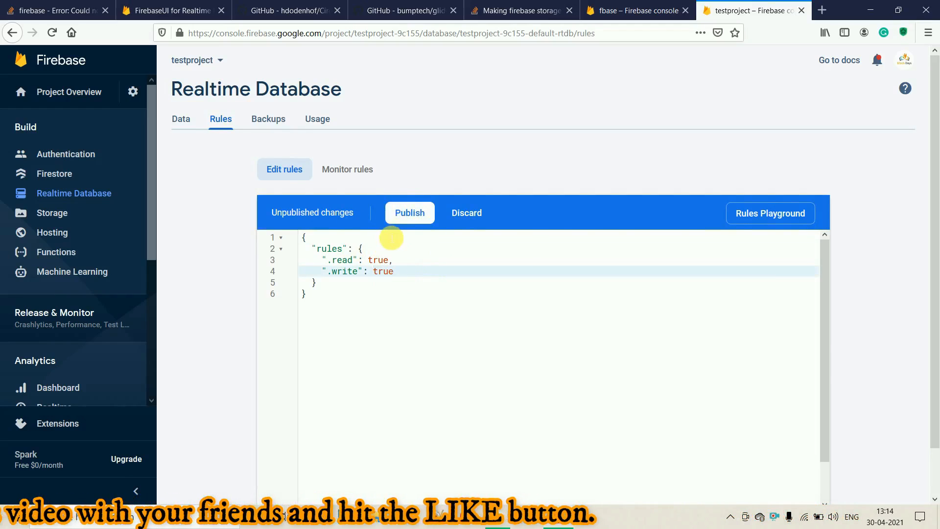
left_click(409, 212)
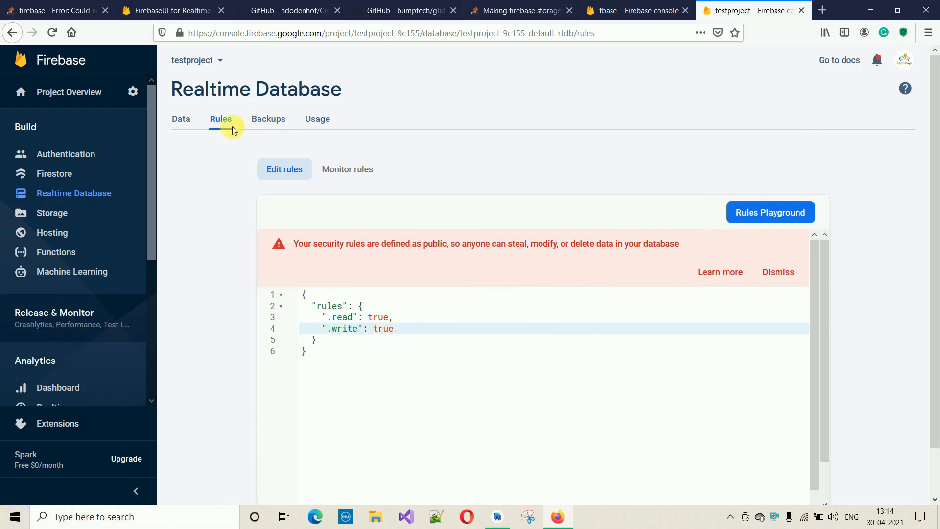
- Draft a root node named teachers with a child key t1 in the Data view
left_click(180, 118)
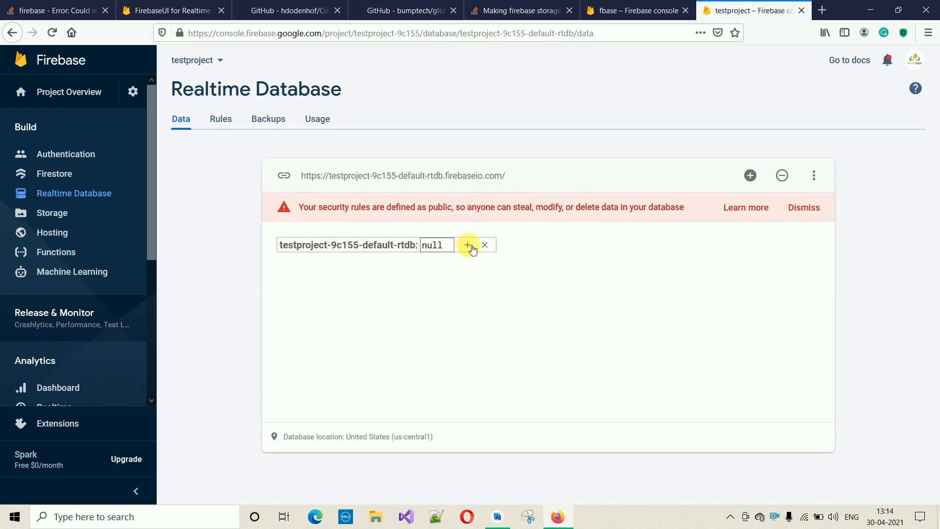
left_click(468, 246)
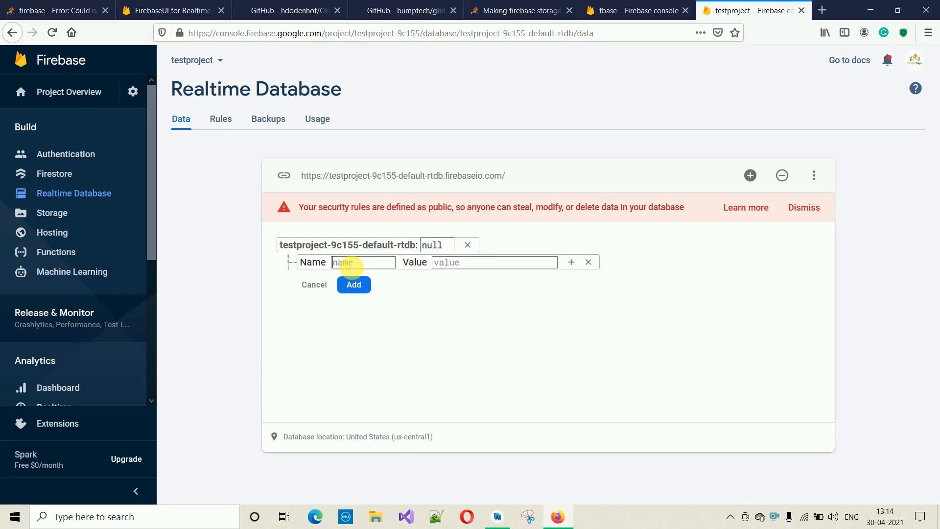
type("teachers")
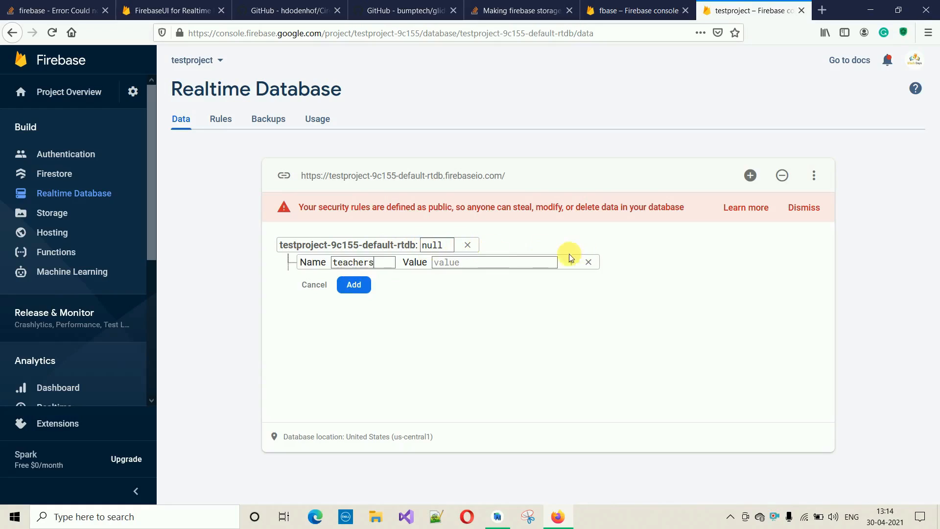
left_click(568, 256)
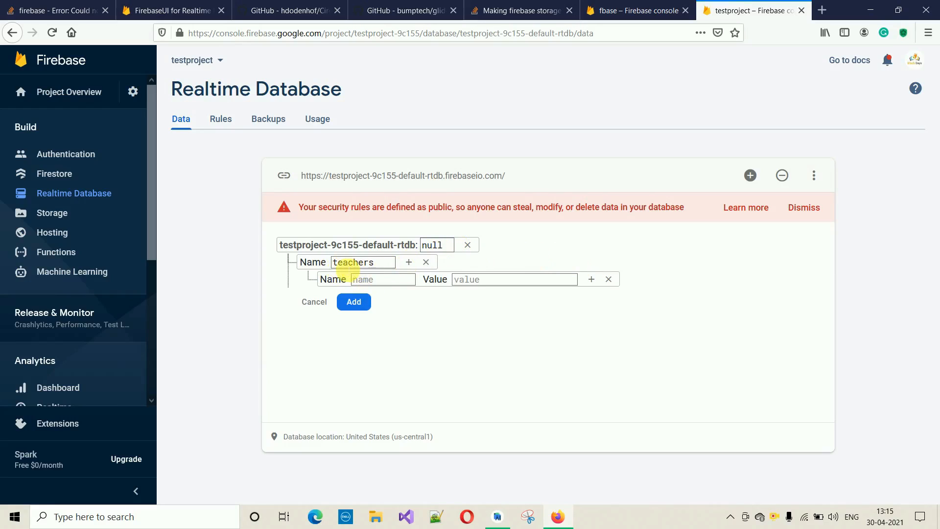
left_click(382, 279)
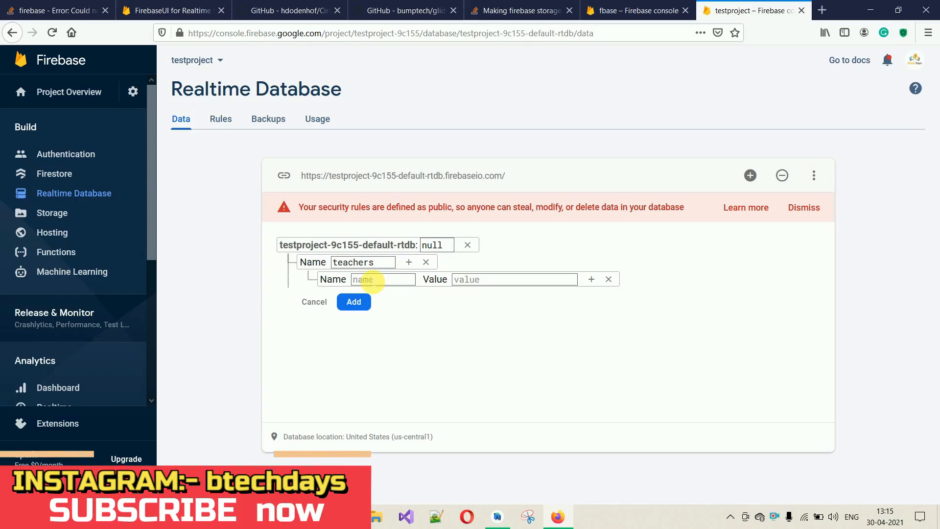
type("t1")
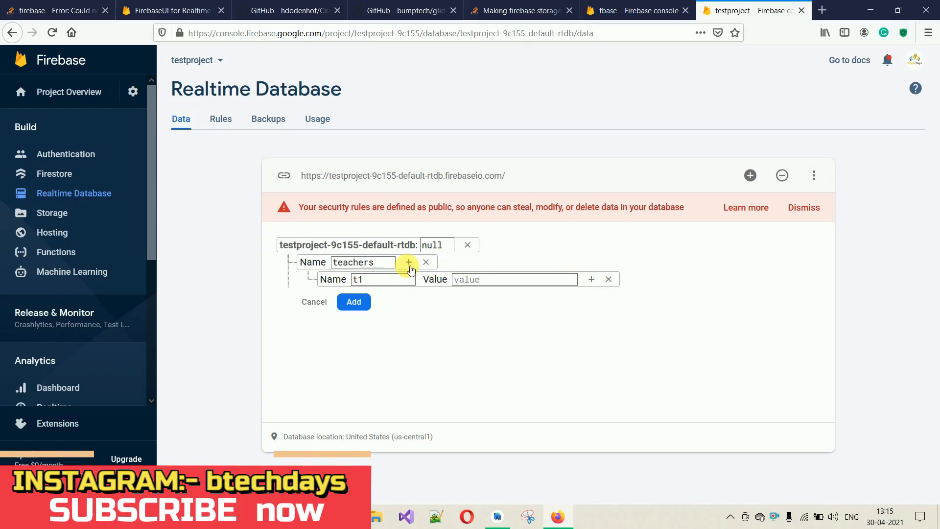
left_click(409, 263)
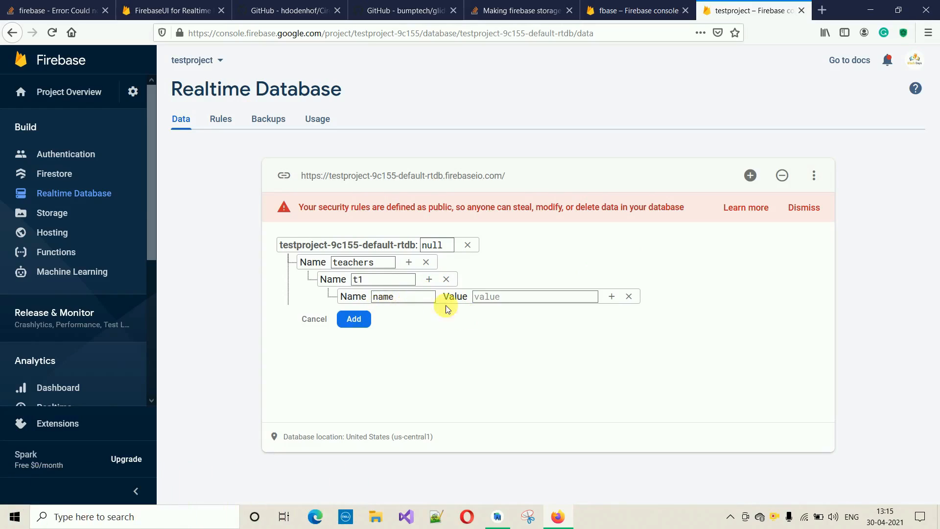
mouse_move(511, 305)
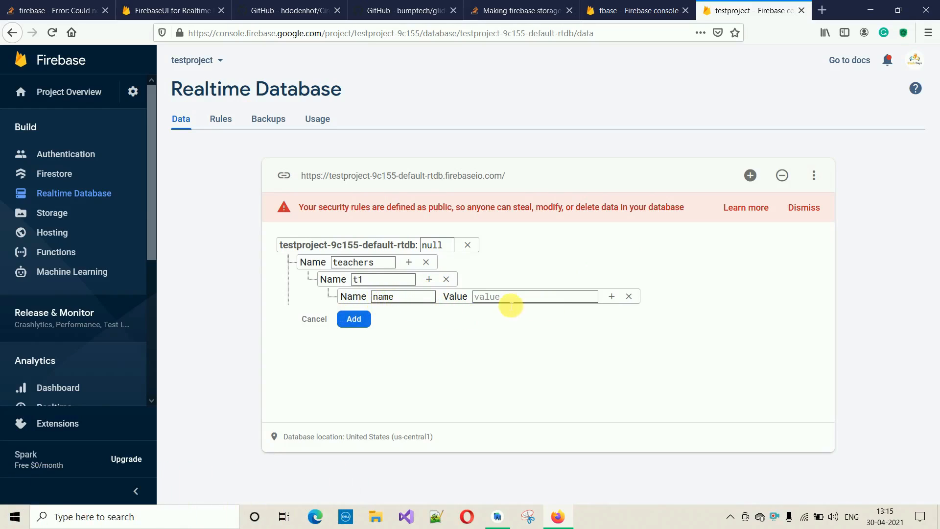
left_click(534, 295)
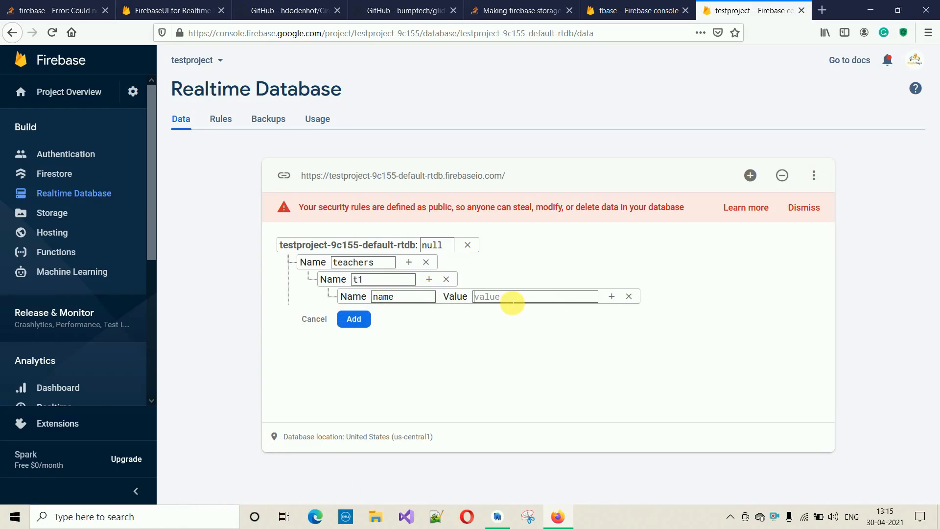
type("Jay")
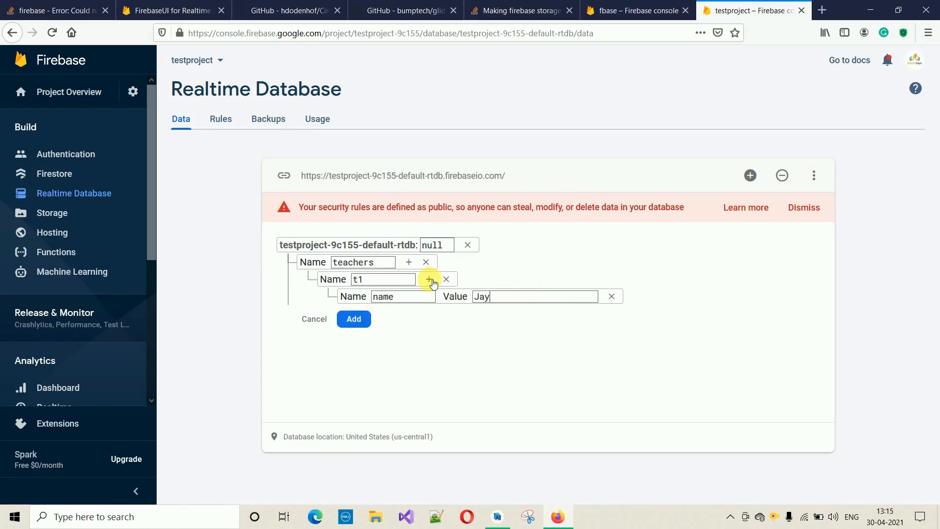
left_click(429, 279)
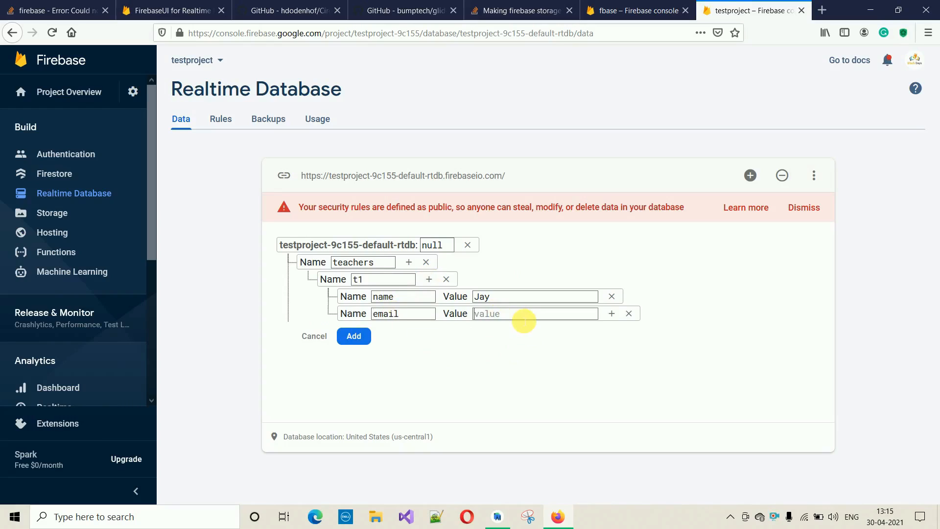
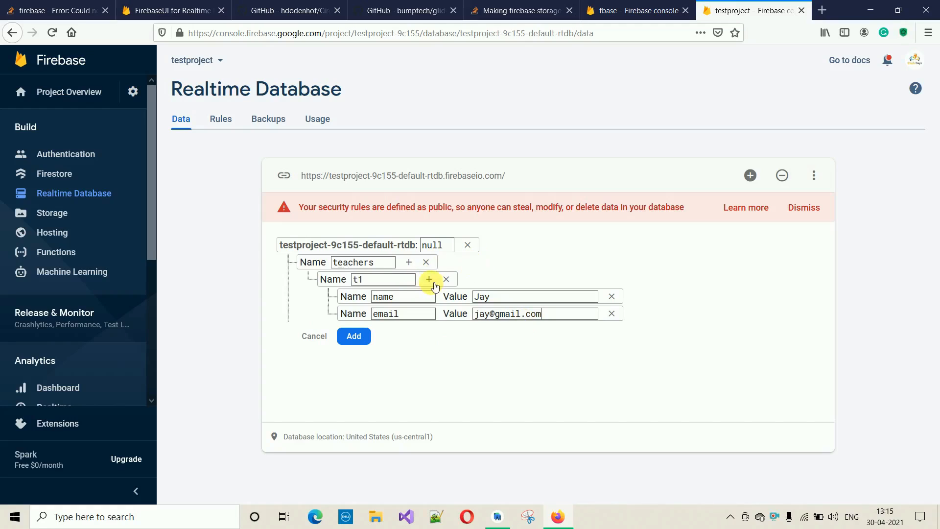
- Add course B.Tech ( CSE ) to t1 and start a fourth field named turl
left_click(428, 279)
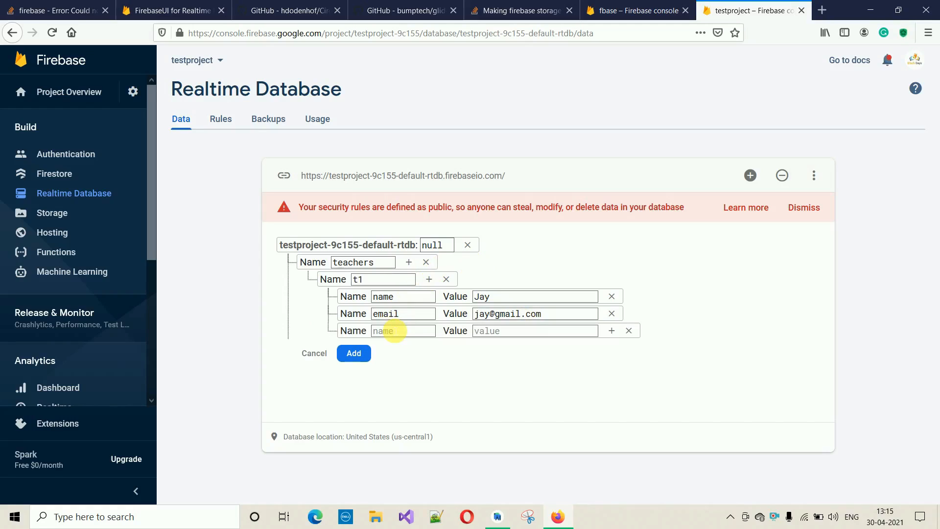
type("course")
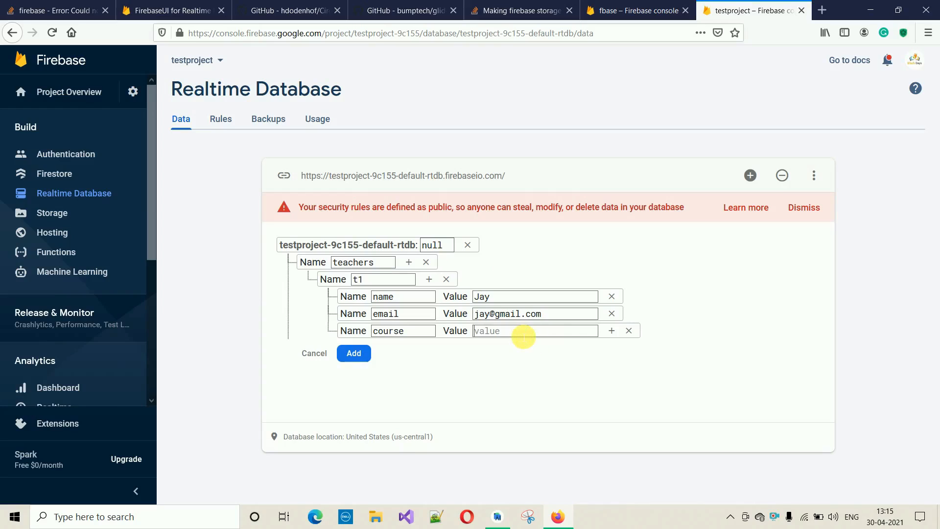
type("B")
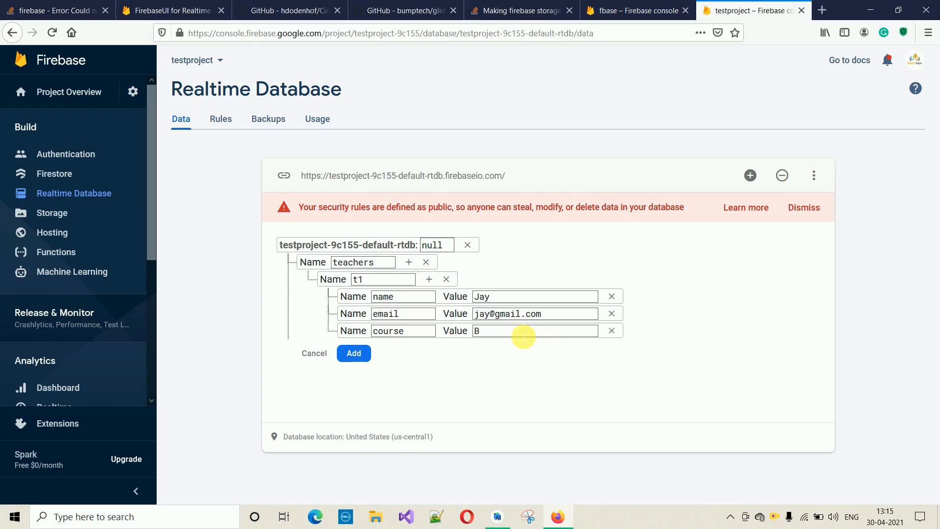
type(".Tech")
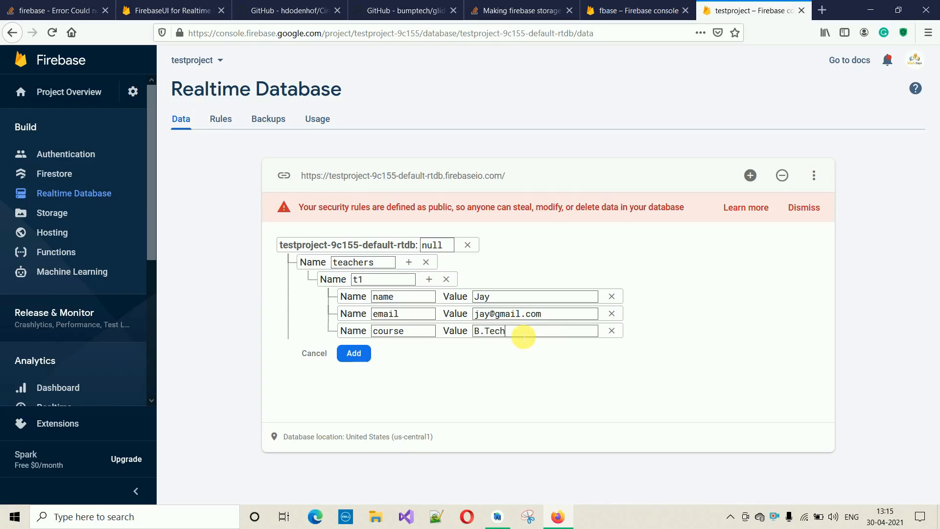
type("(")
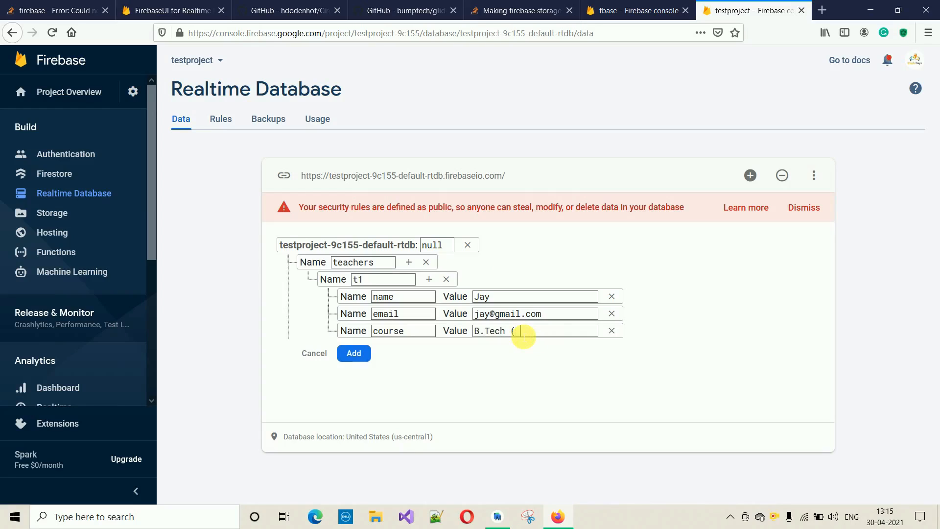
type("CSE")
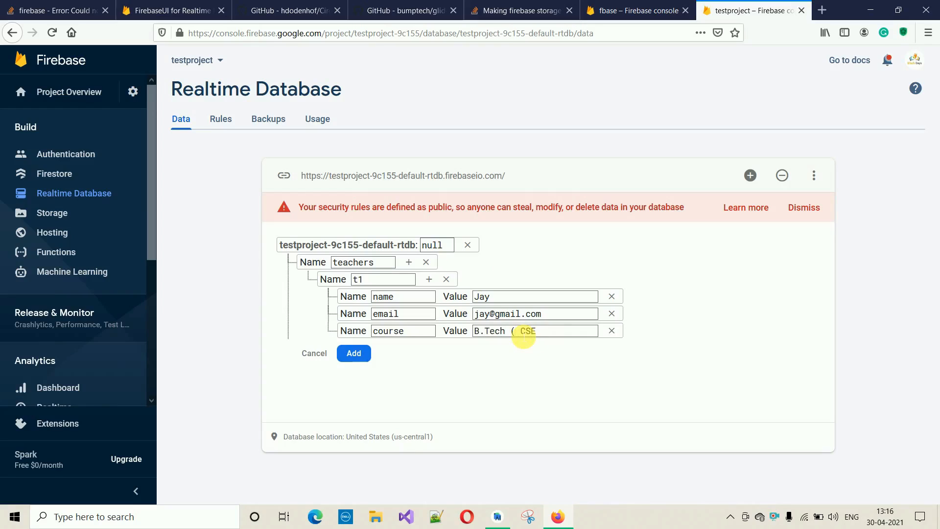
type(")")
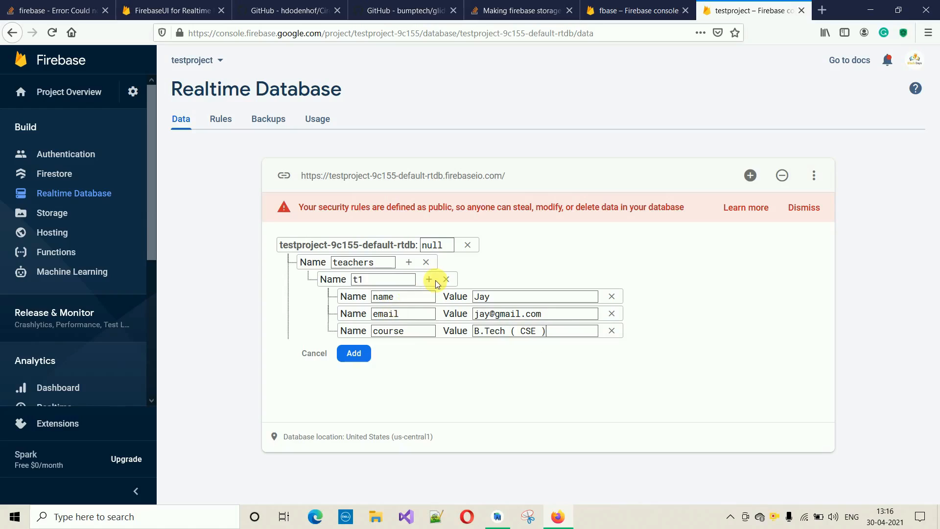
left_click(428, 279)
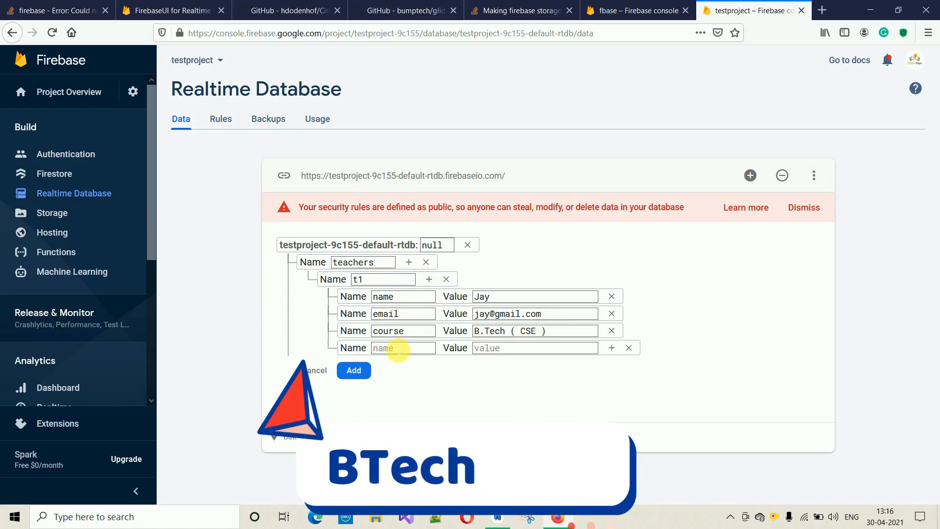
type("turl")
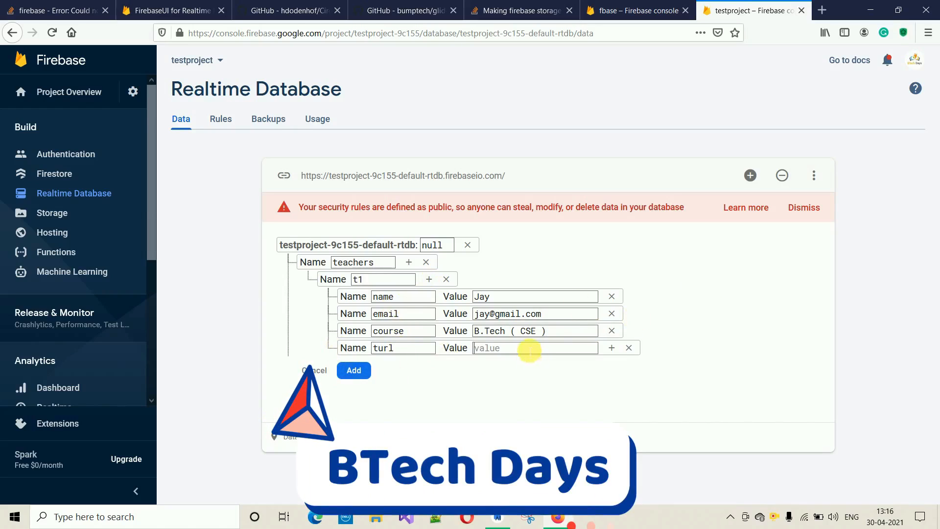
- Run a Google image search for "teacher image" in a new tab
left_click(821, 10)
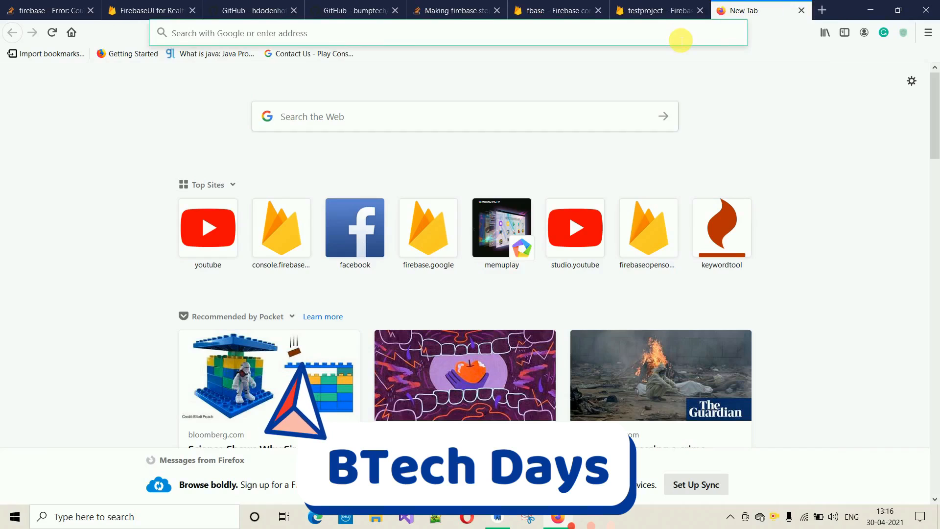
type("tearchase")
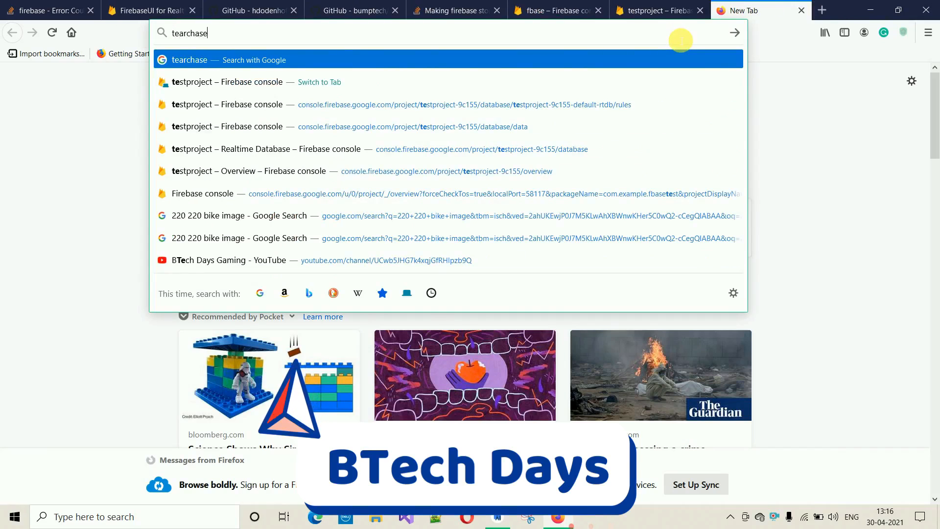
key("Backspace")
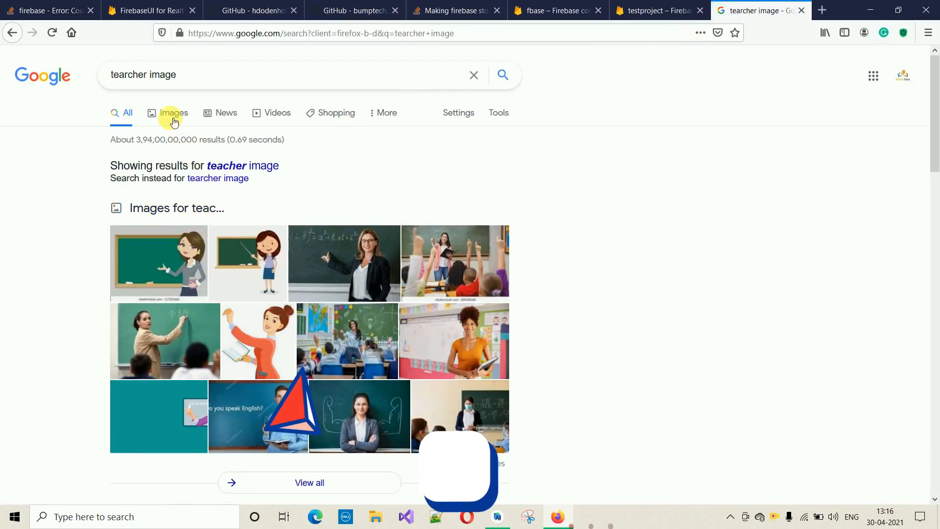
left_click(173, 112)
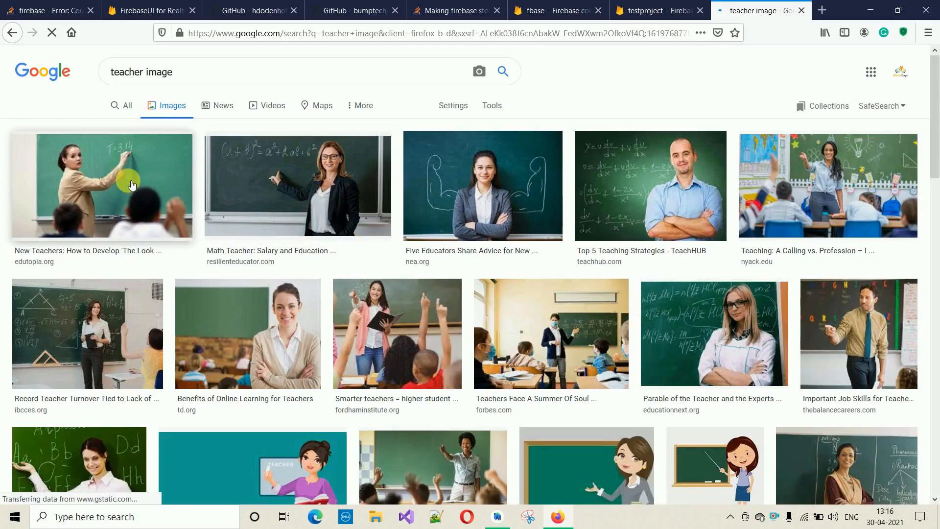
scroll("down", 3)
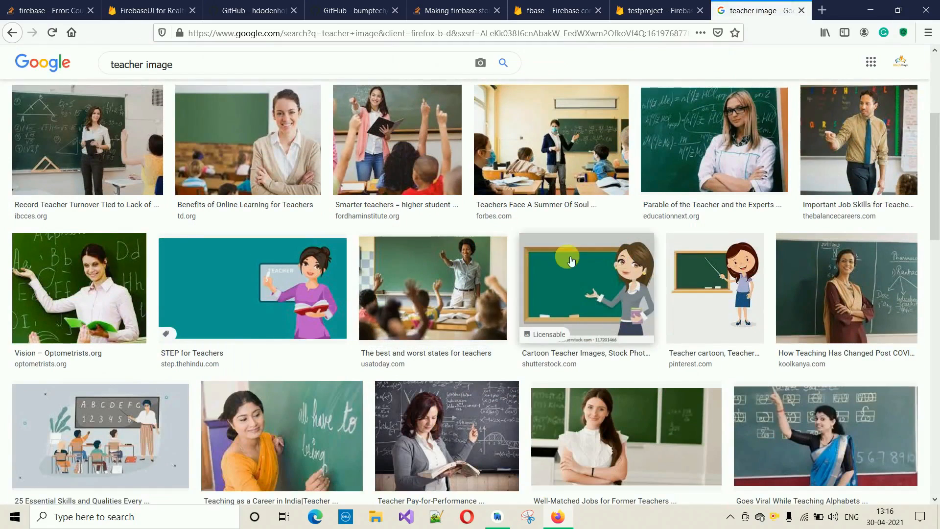
- Preview the blackboard teacher clipart and copy its image link
left_click(585, 287)
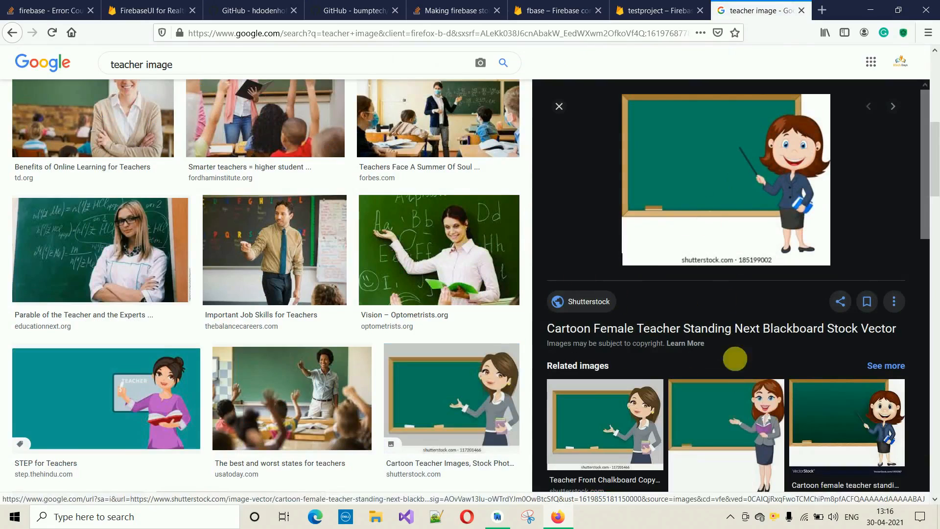
left_click(725, 433)
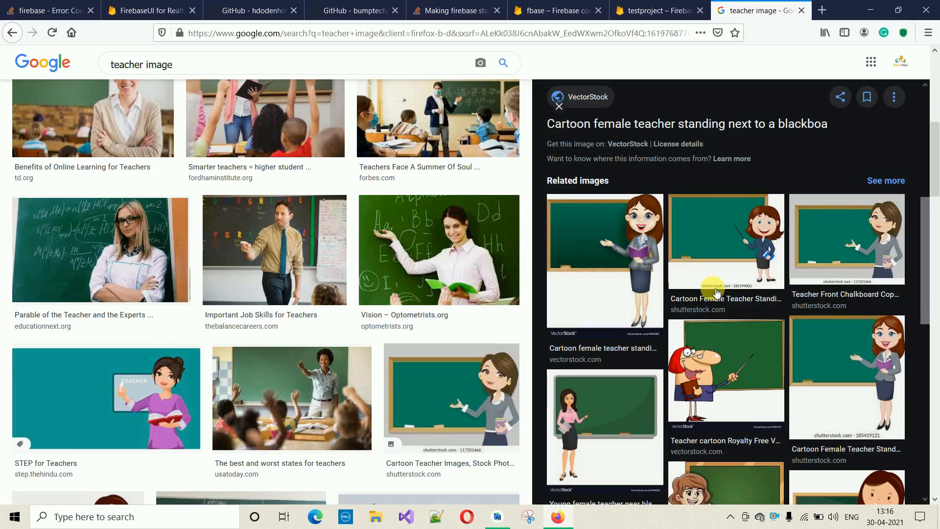
scroll("down", 3)
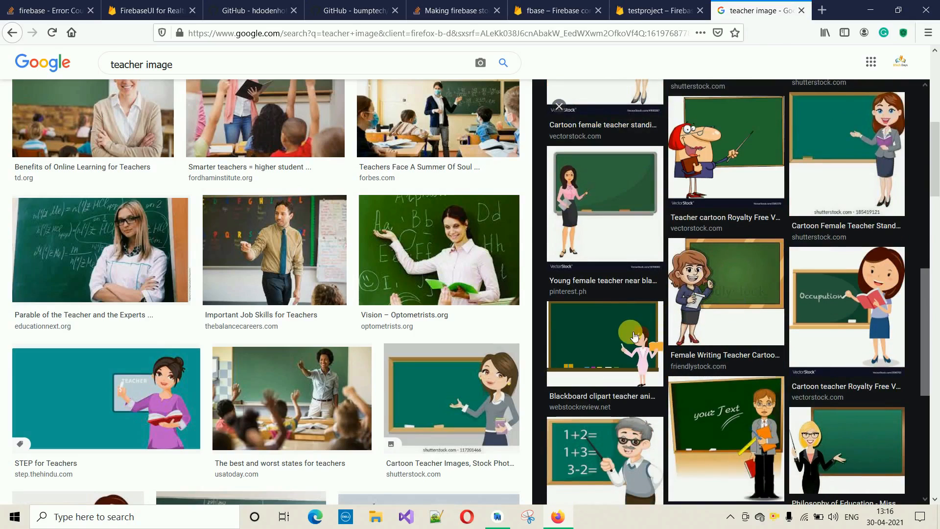
left_click(604, 343)
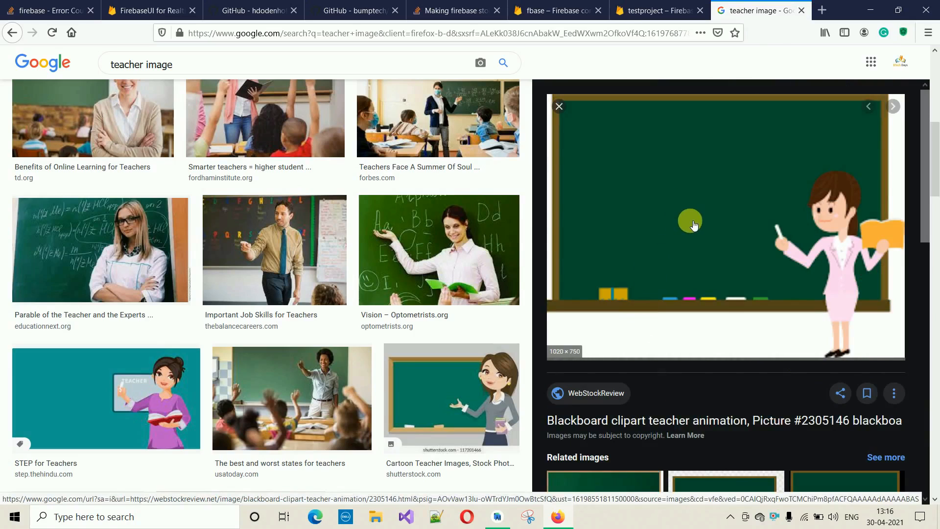
mouse_move(653, 174)
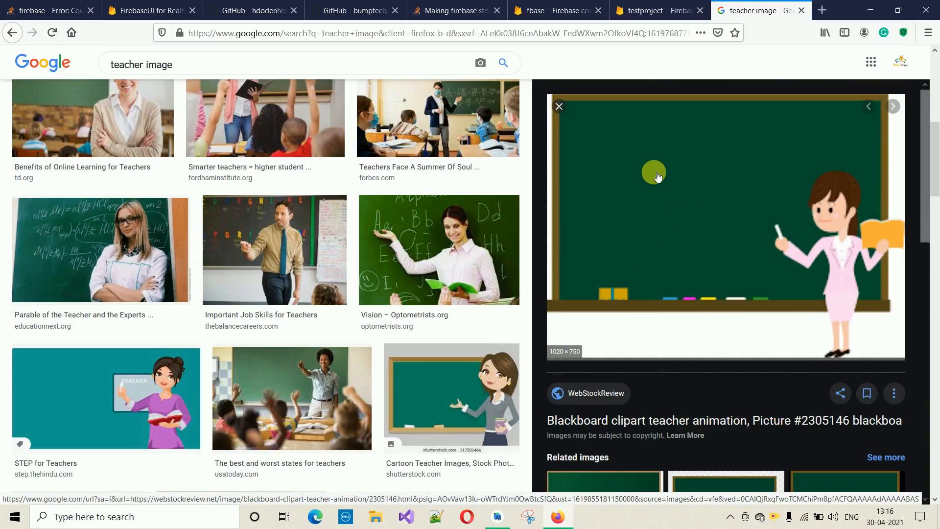
right_click(653, 174)
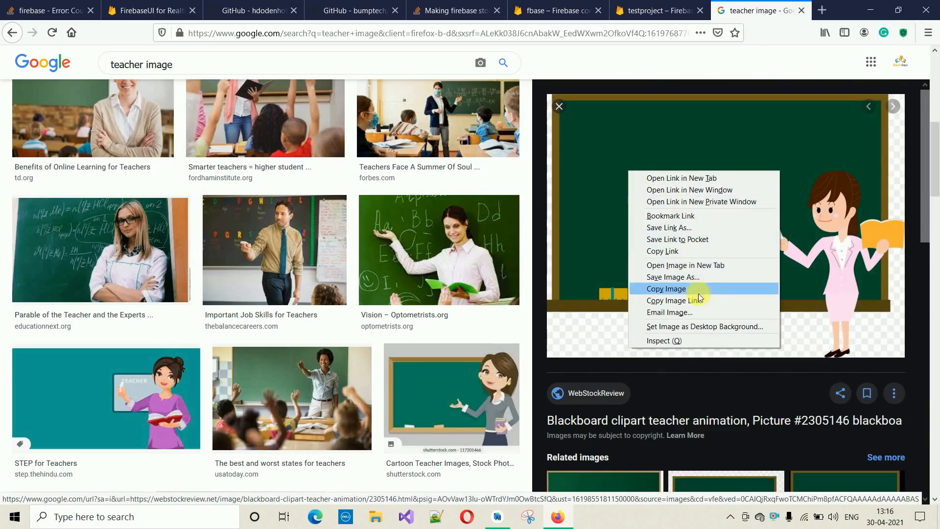
mouse_move(689, 300)
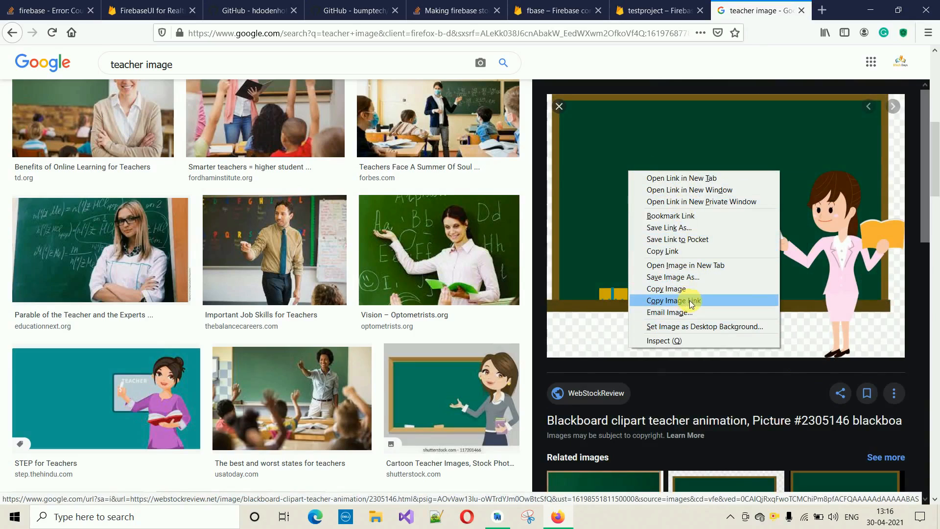
- Paste the teacher image link as t1's turl value and save the teachers/t1 record
left_click(655, 10)
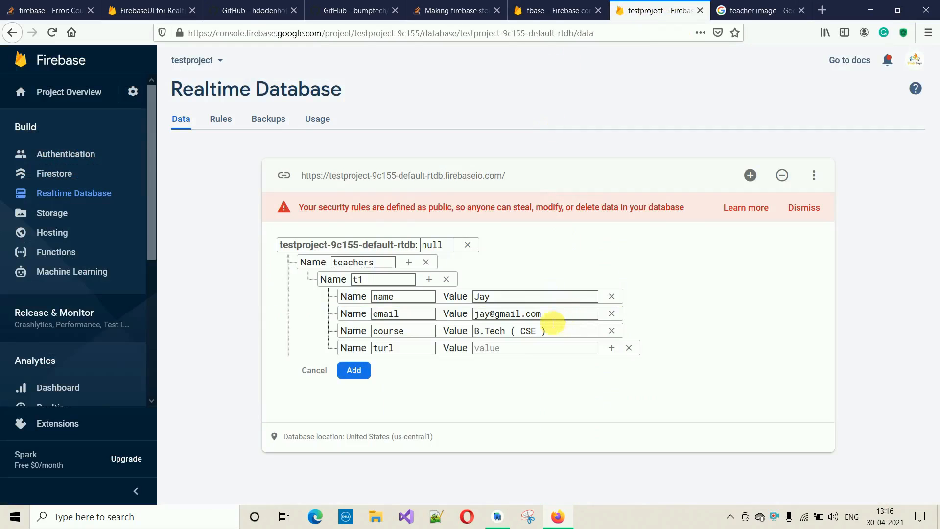
type("-teacher-animation-7.png")
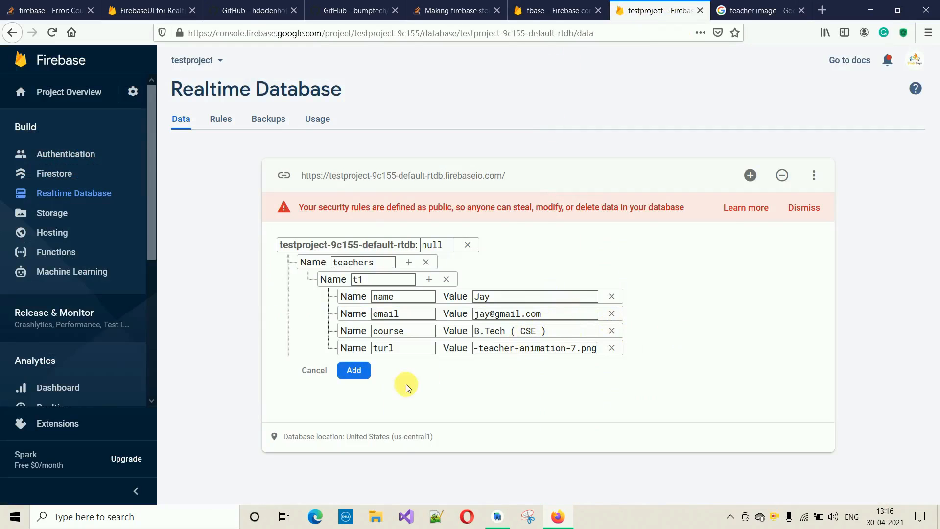
left_click(353, 370)
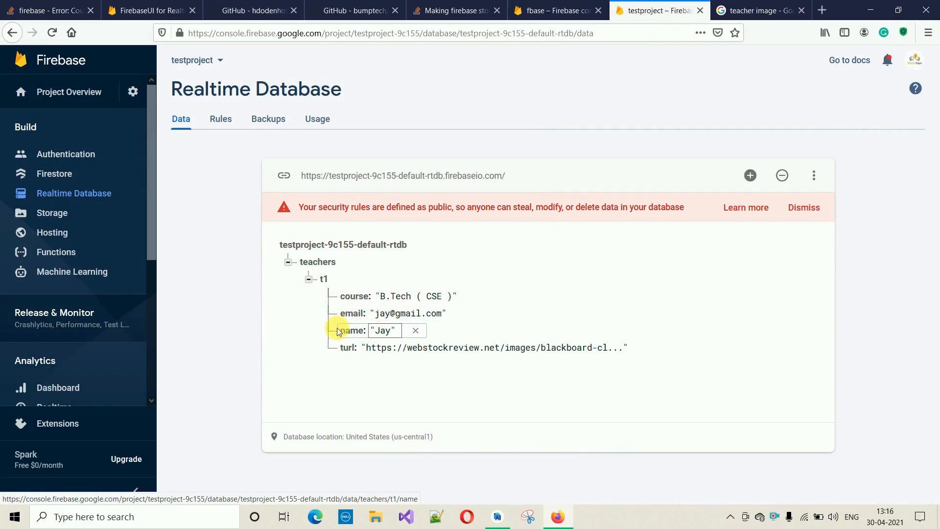
left_click(492, 347)
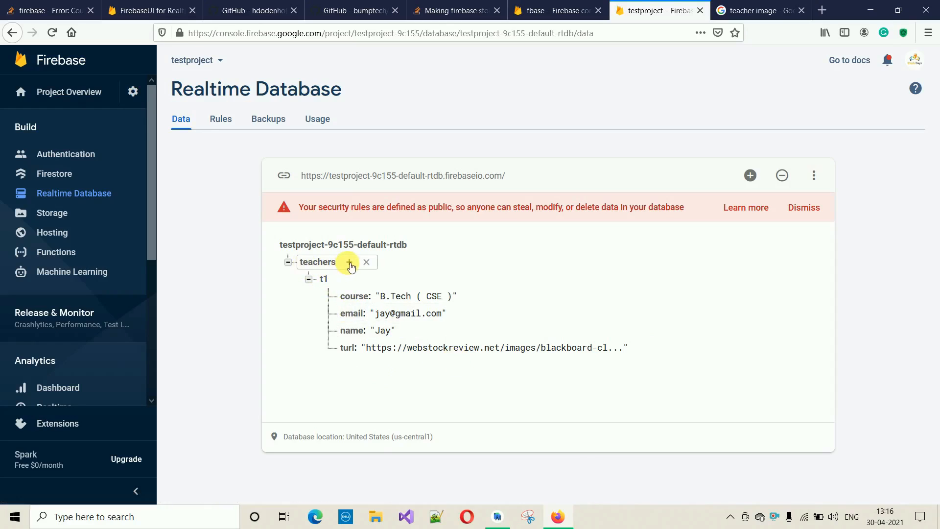
- Start a t2 child under teachers with a course field set to B.Tech (CSE)
left_click(349, 263)
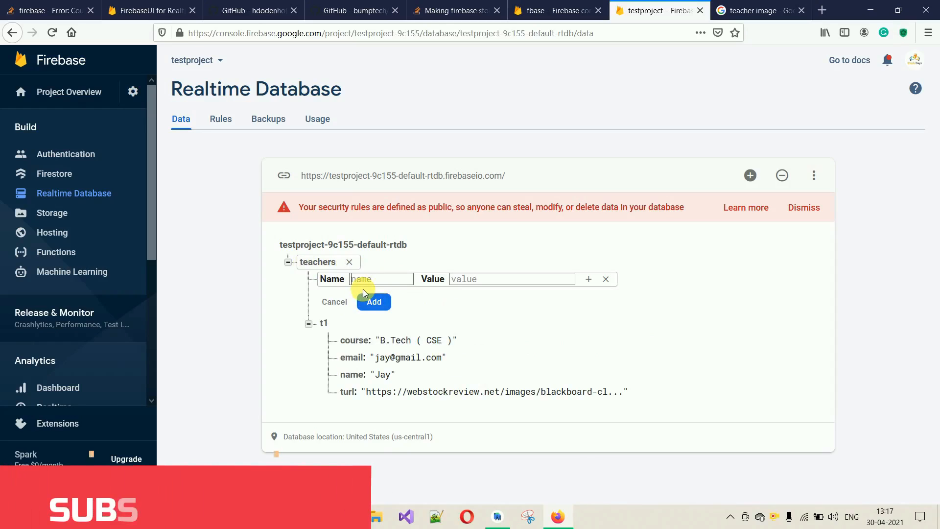
type("t2")
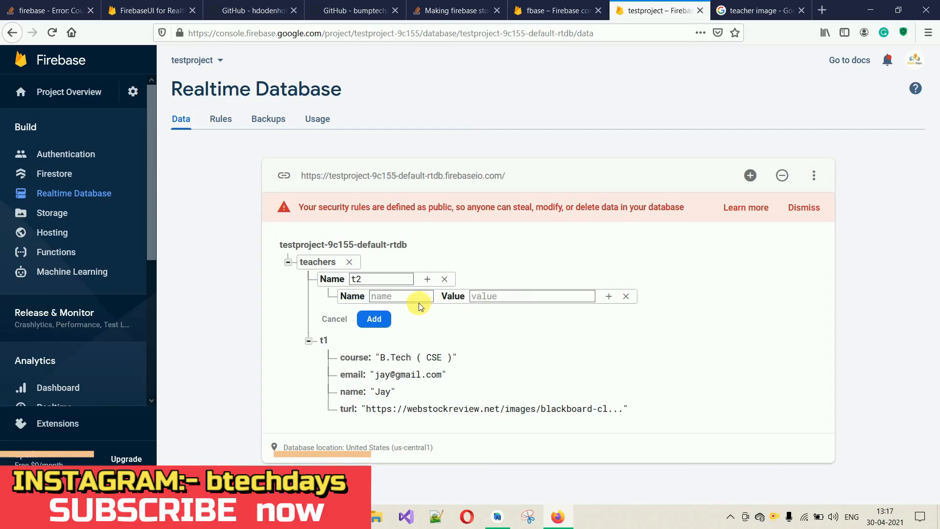
type("courc")
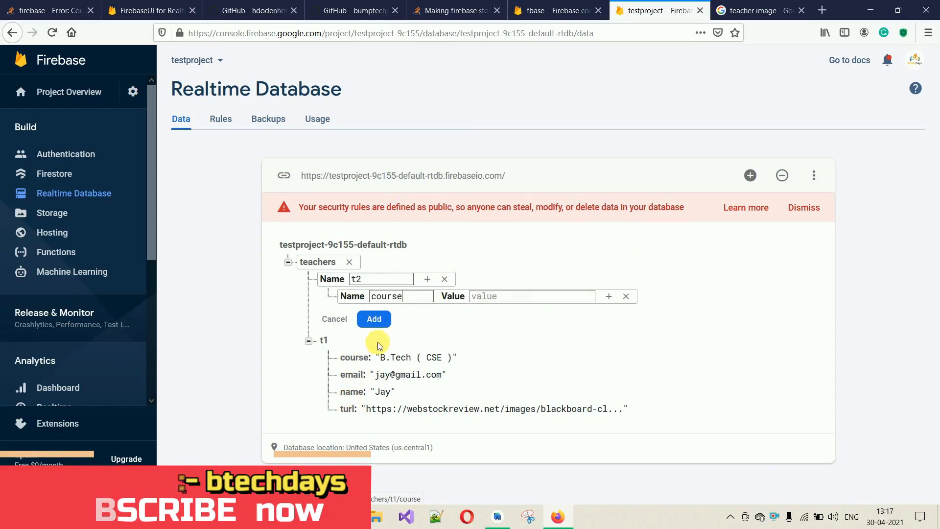
type("B")
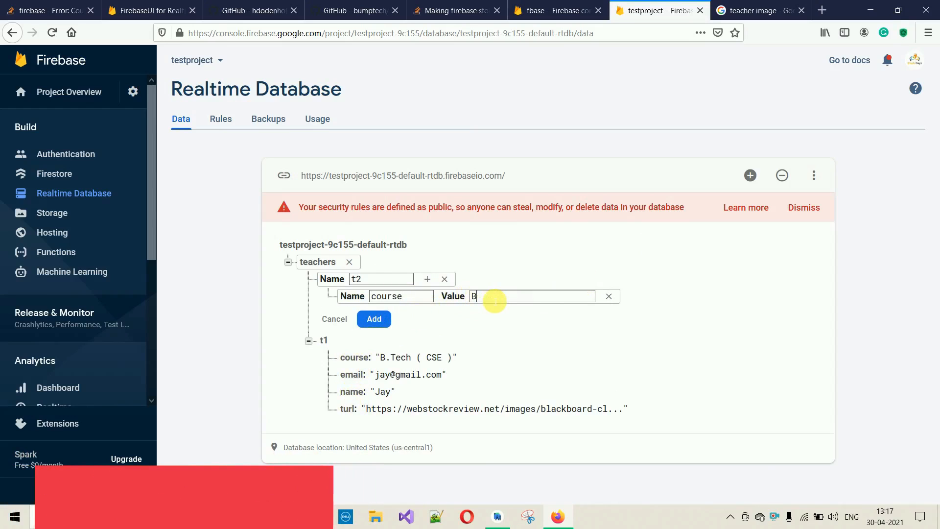
type(".Tech (CSE")
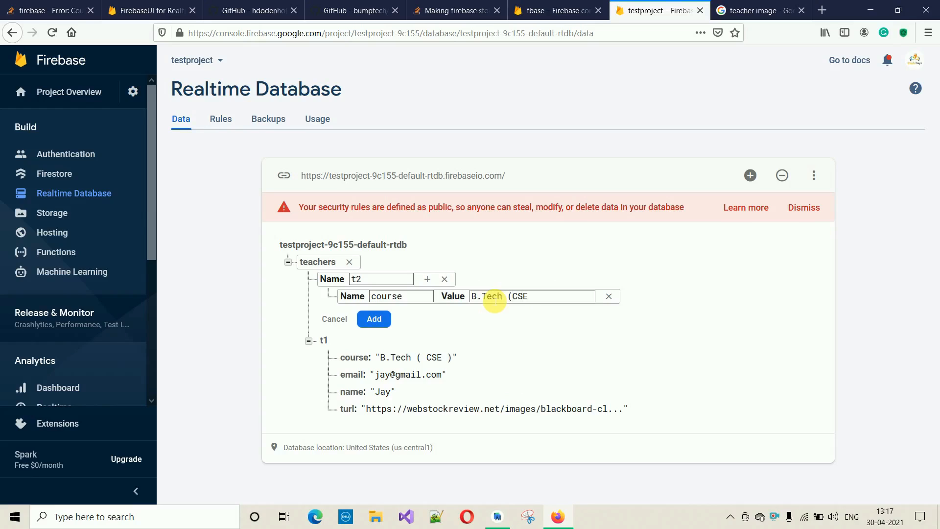
left_click(426, 279)
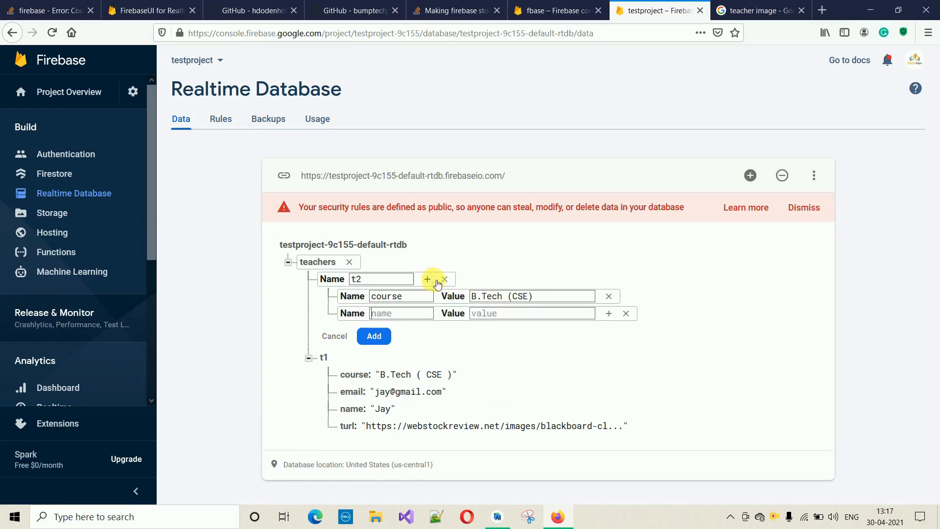
type("email")
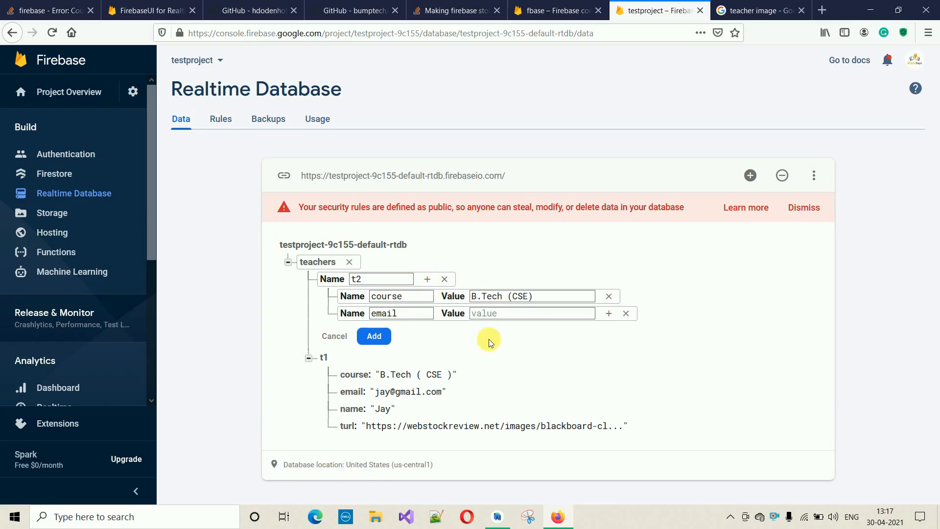
left_click(530, 314)
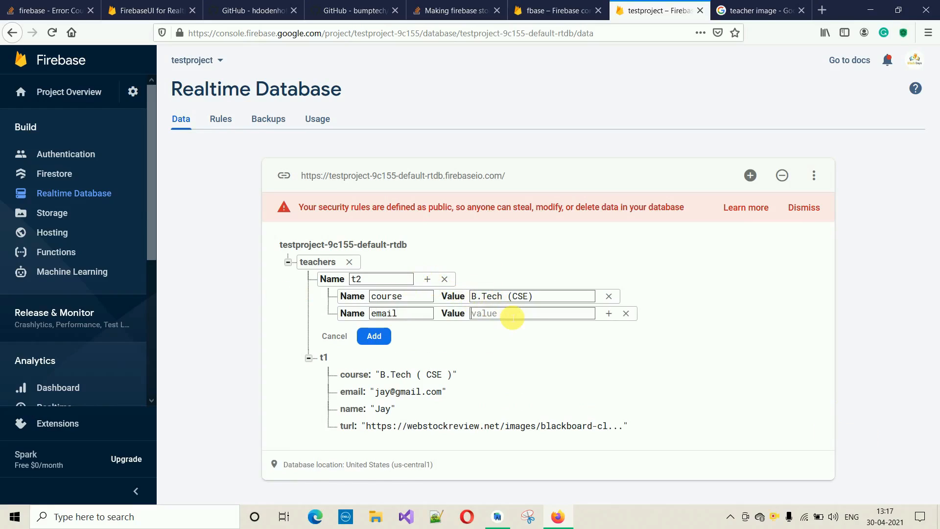
type("p@")
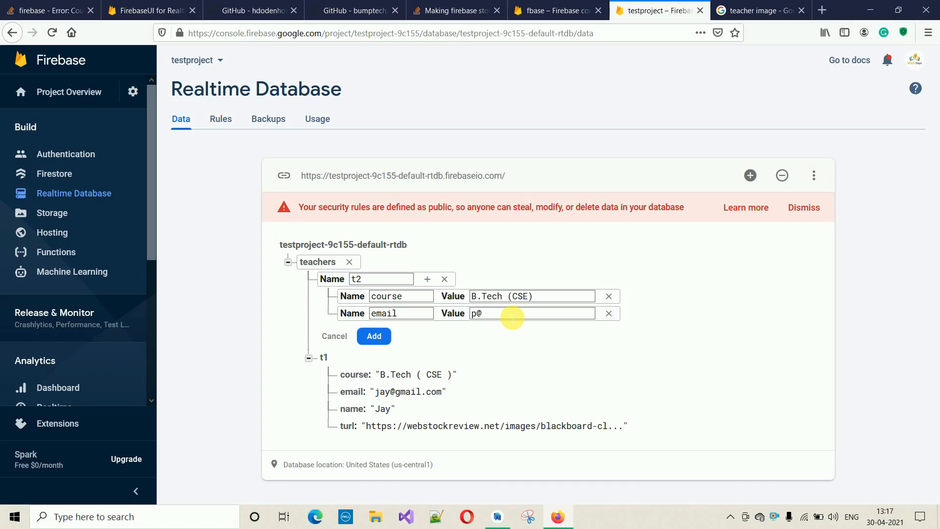
type("gmail.com")
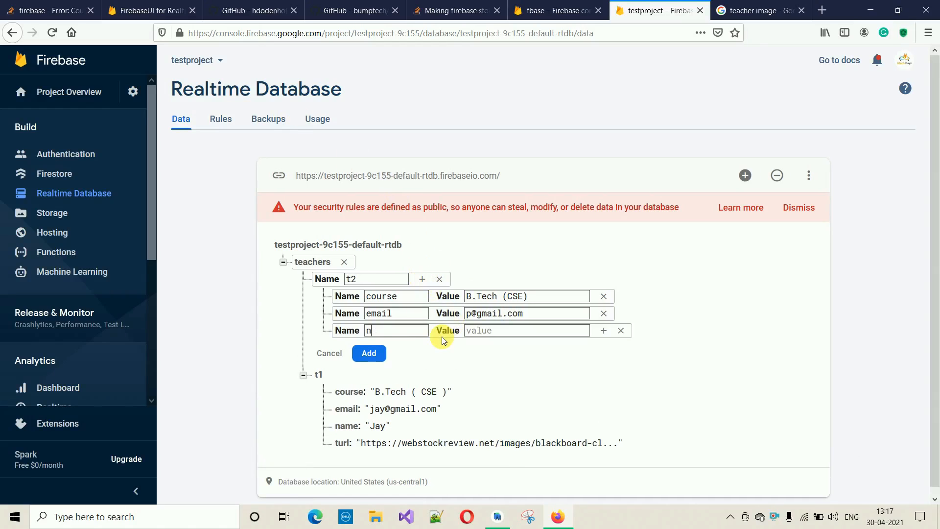
- Add name Pooja and a turl field ready for the image link
left_click(527, 330)
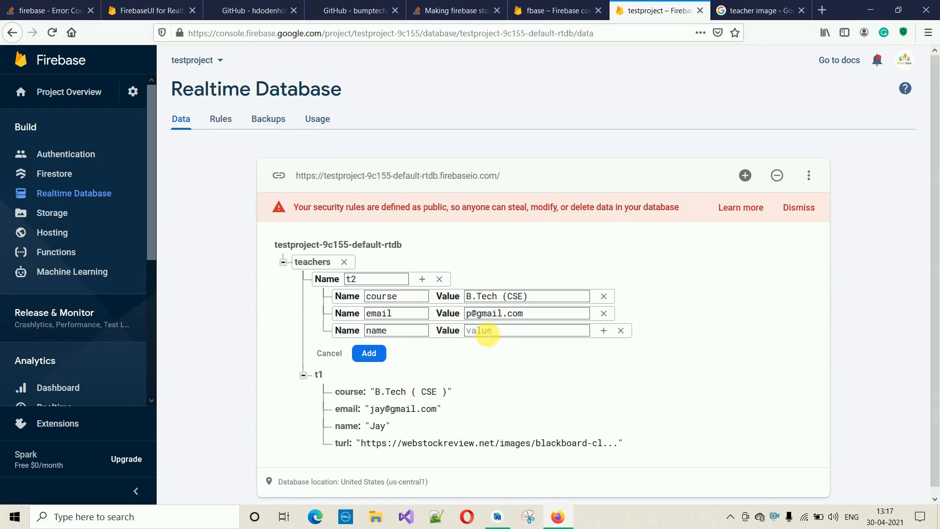
type("P")
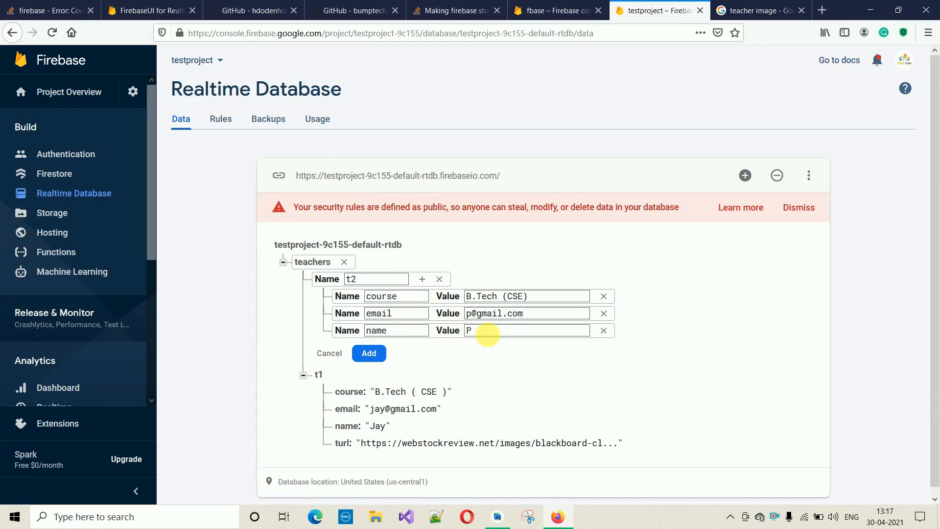
left_click(421, 279)
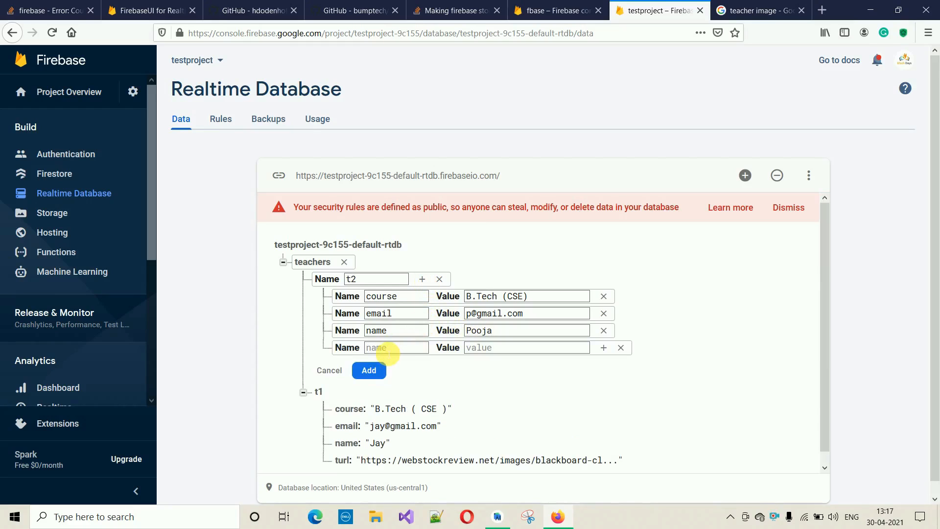
type("turl")
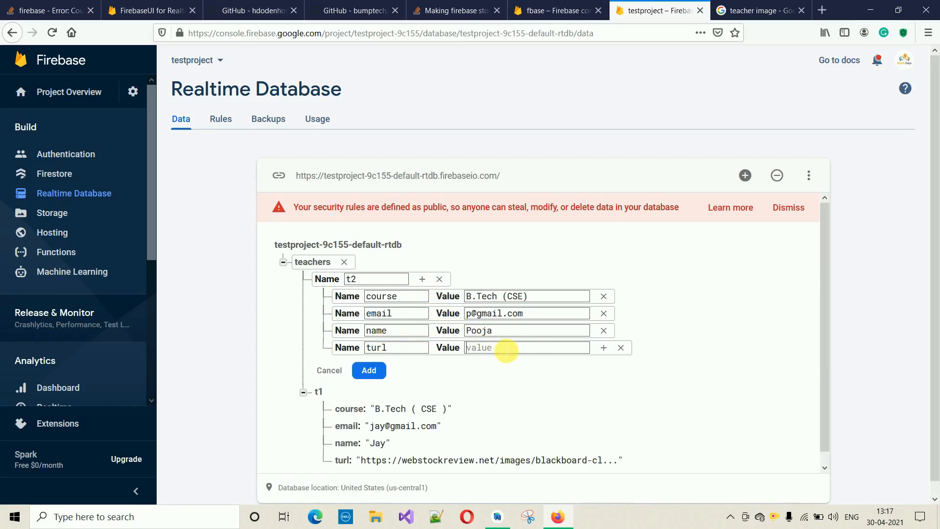
left_click(368, 370)
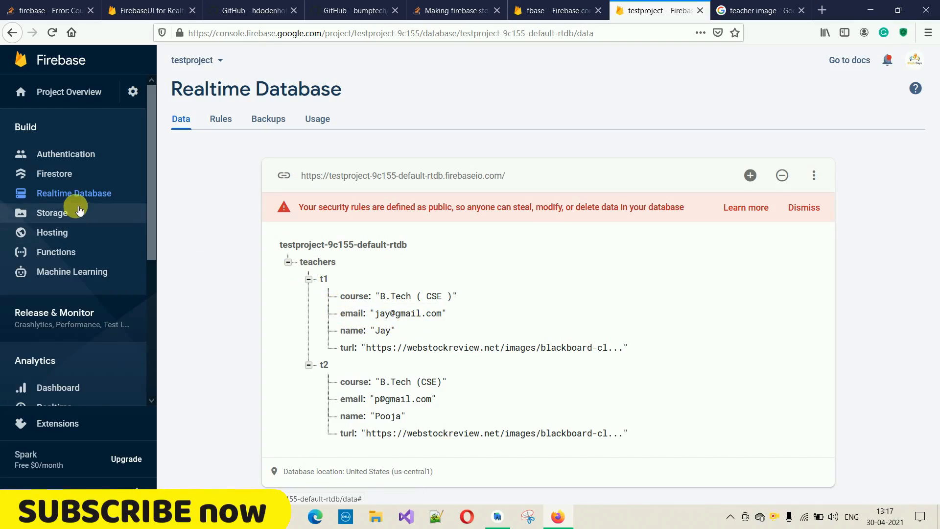
left_click(323, 278)
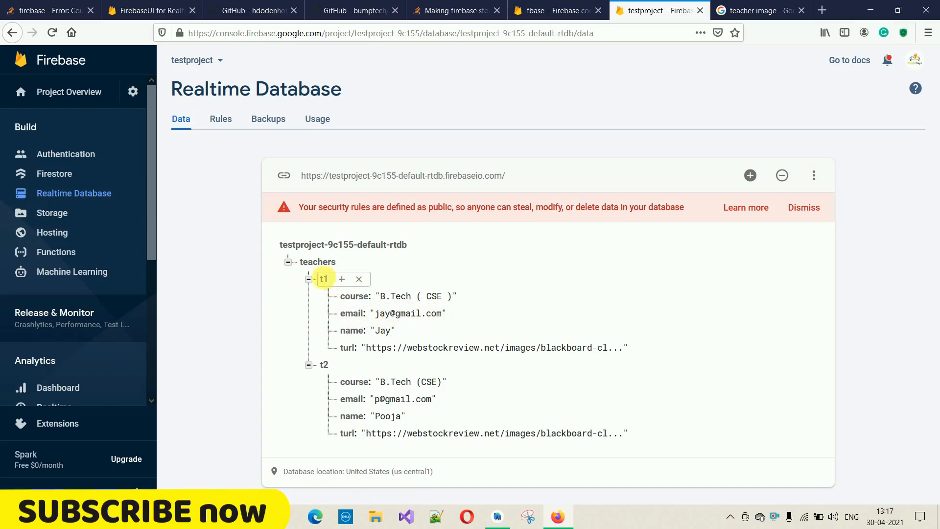
mouse_move(328, 286)
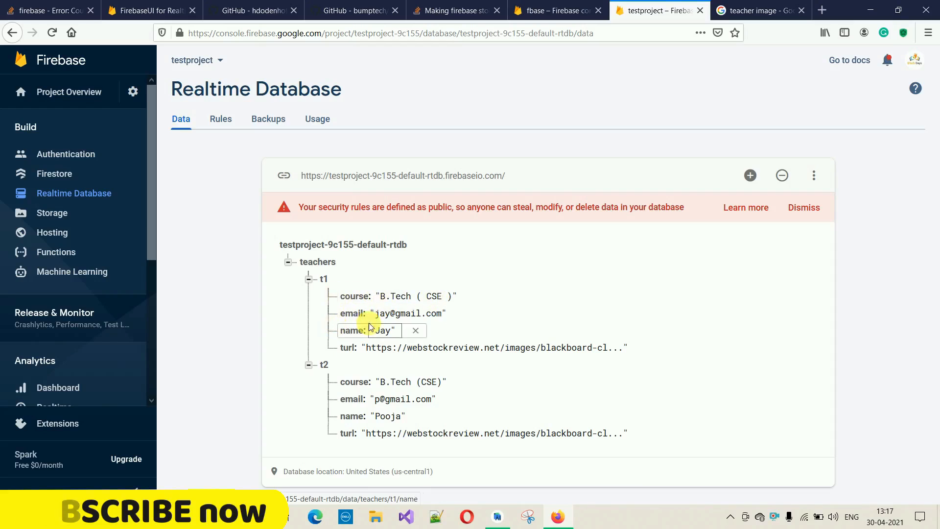
left_click(351, 399)
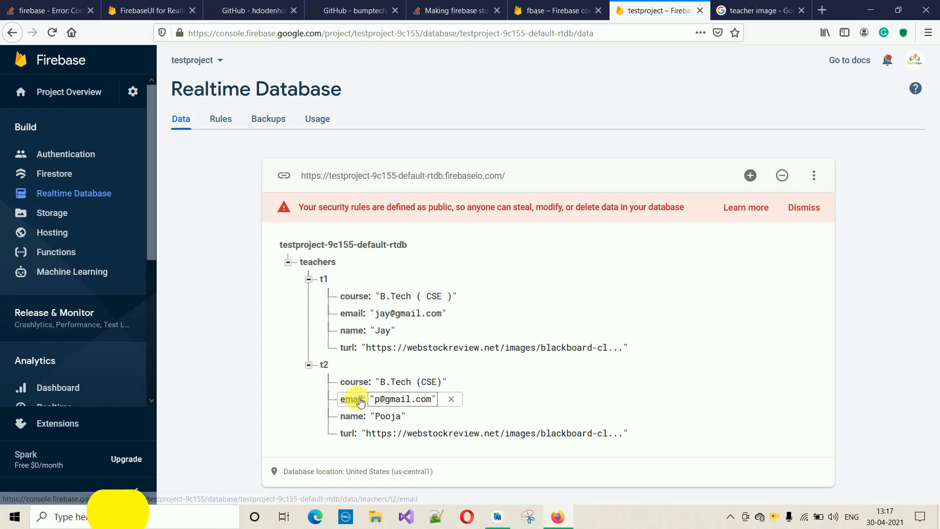
left_click(316, 262)
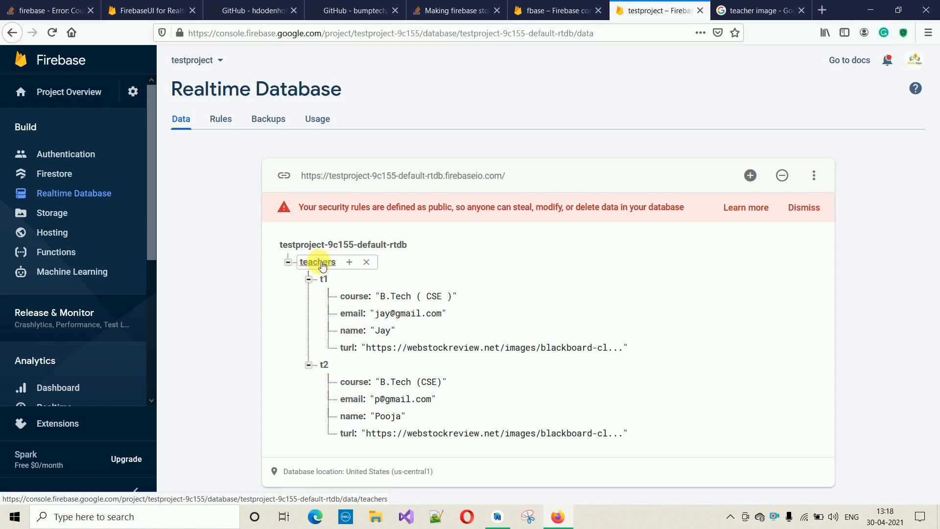
left_click(273, 250)
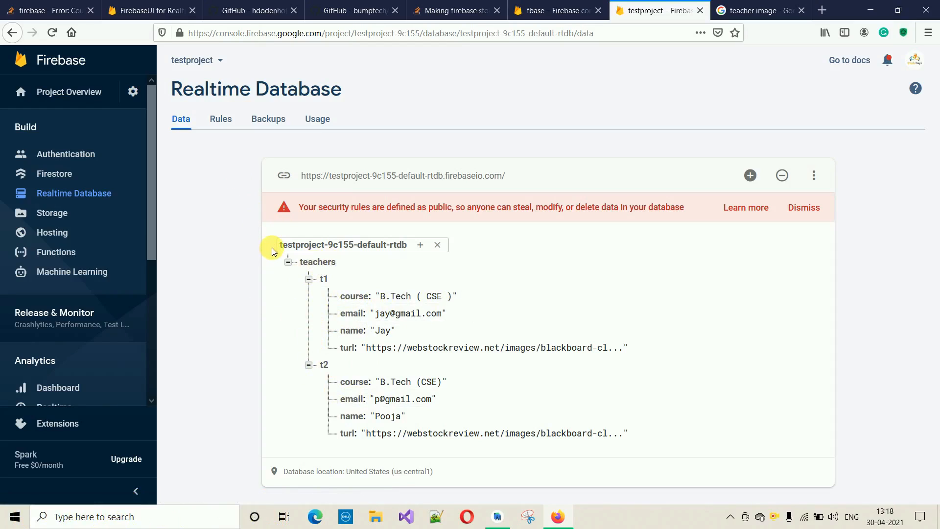
- Switch to the fbase project's Realtime Database showing its students records
left_click(147, 10)
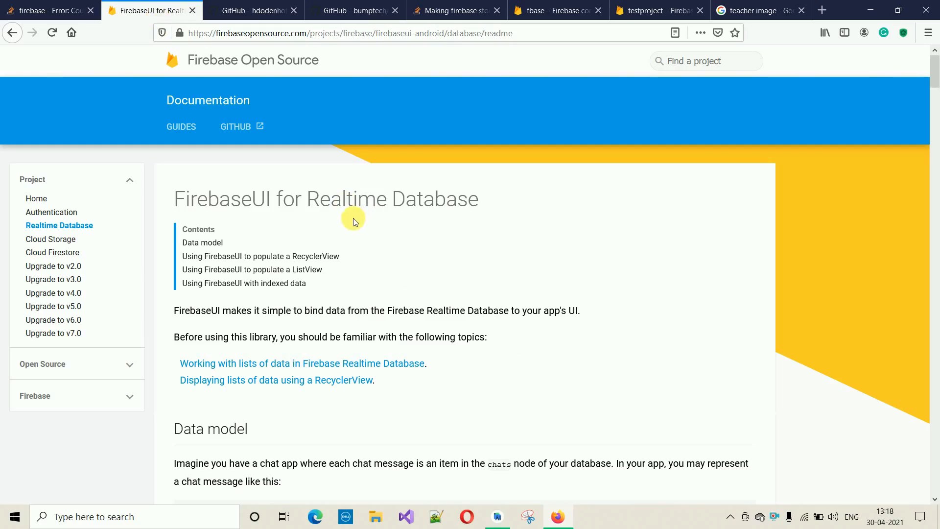
left_click(554, 9)
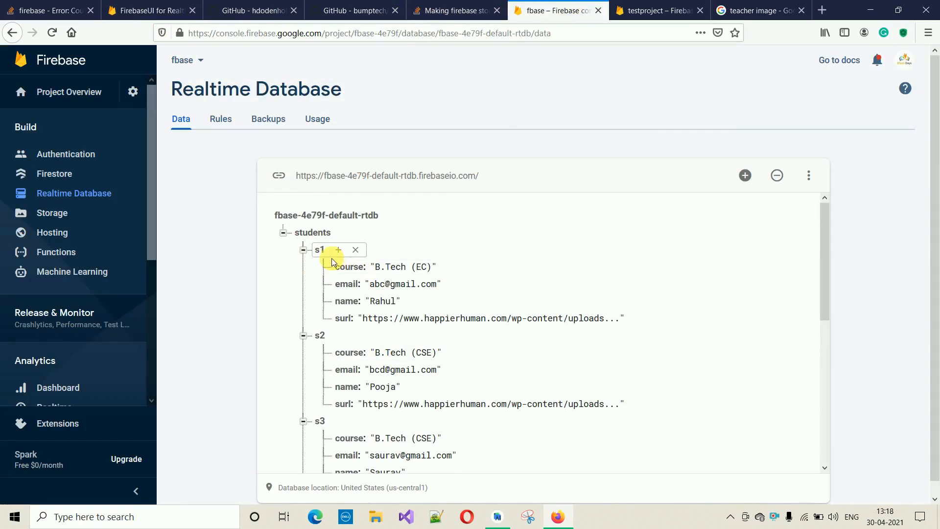
left_click(403, 266)
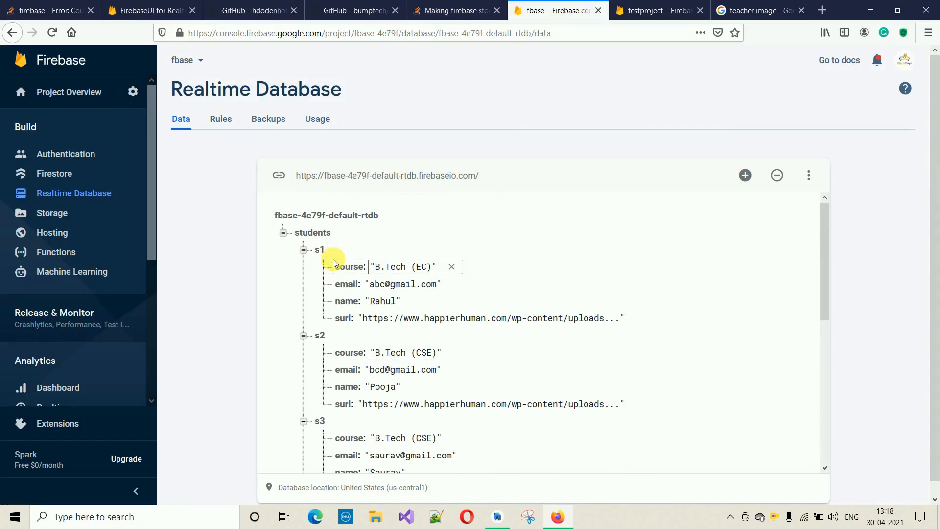